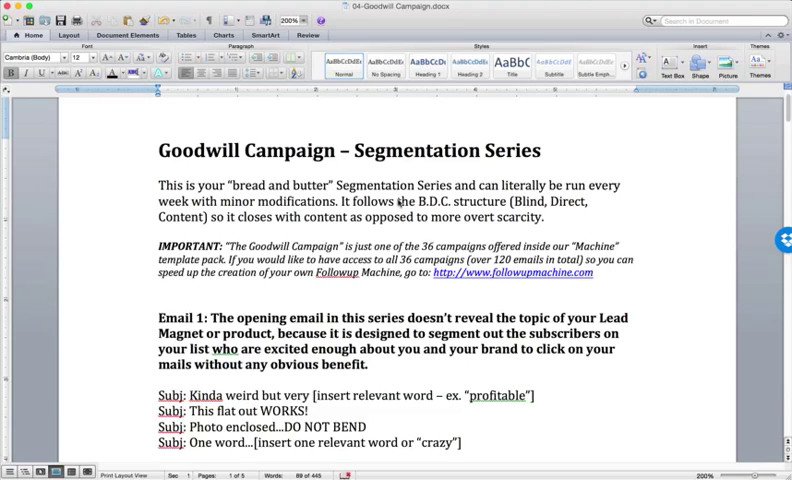
Step: Click repeatedly at the same spot near the top-left of the document page
{"action": "left_click", "coordinate": [160, 300]}
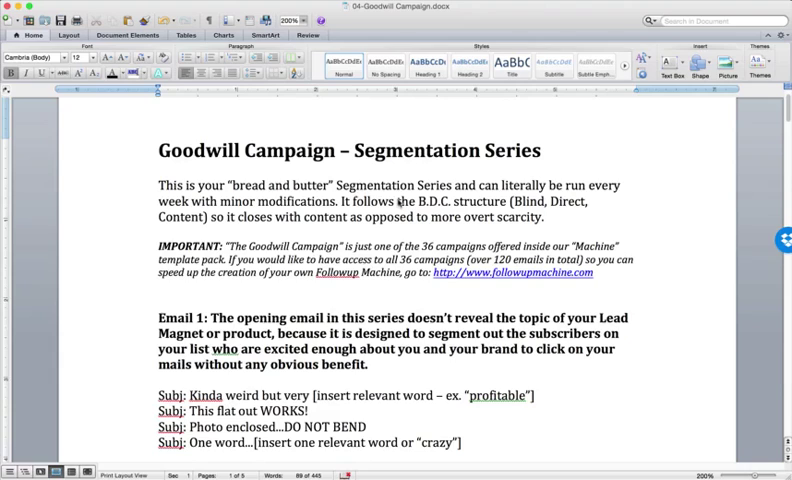
{"action": "left_click", "coordinate": [160, 300]}
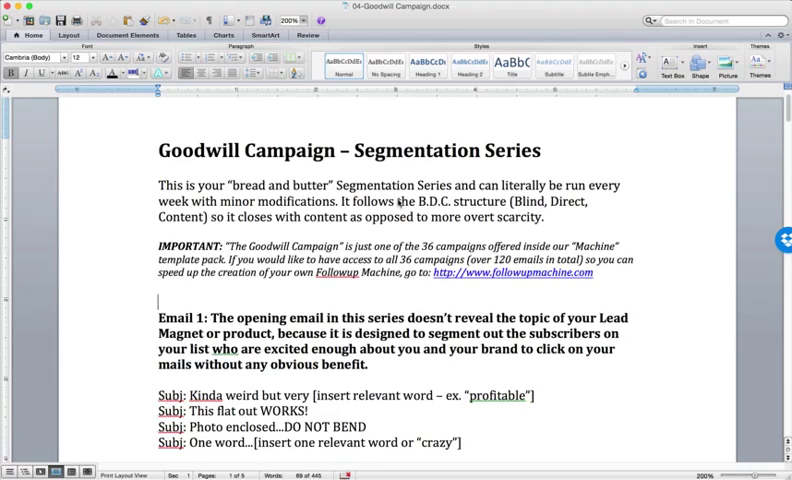
{"action": "left_click", "coordinate": [156, 300]}
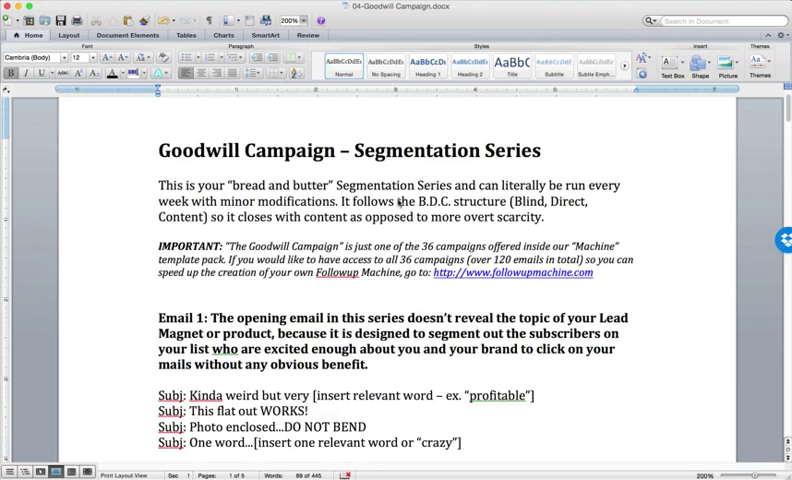
{"action": "left_click", "coordinate": [158, 300]}
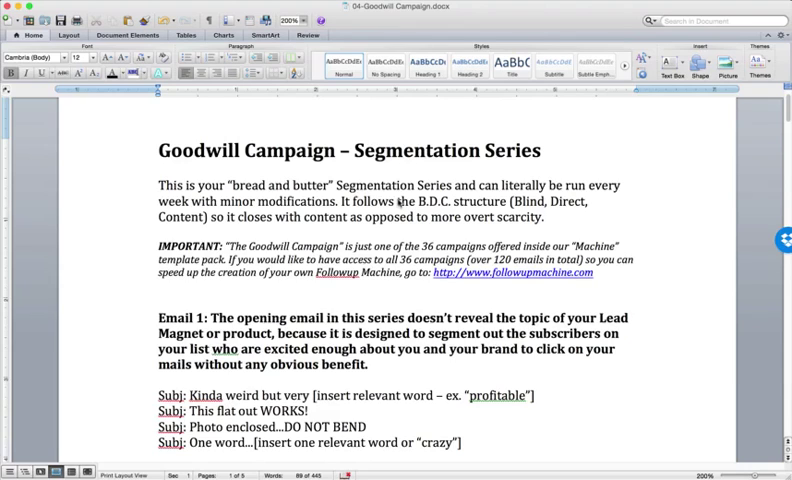
{"action": "left_click", "coordinate": [160, 300]}
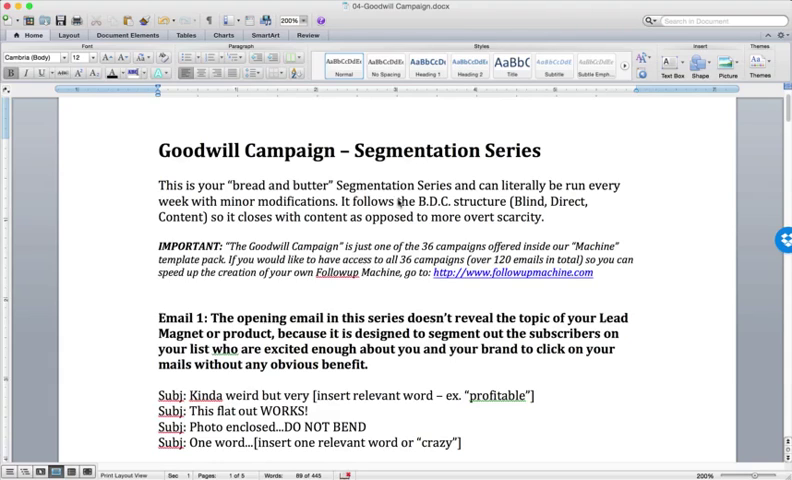
{"action": "left_click", "coordinate": [158, 302]}
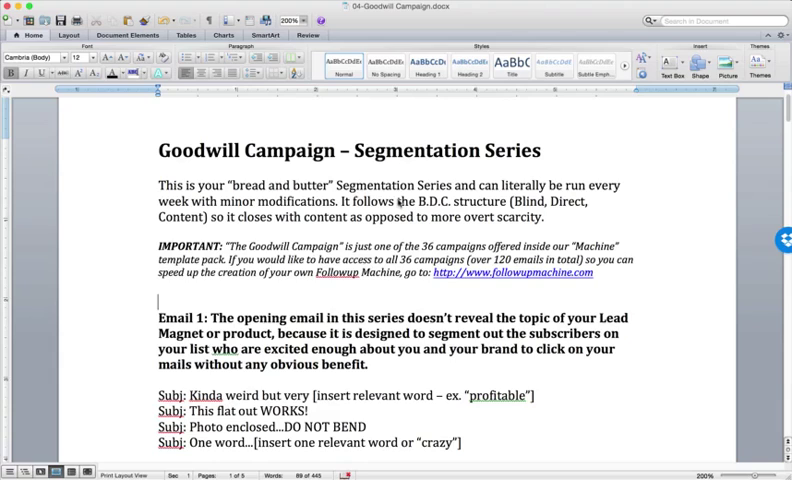
{"action": "left_click", "coordinate": [160, 300]}
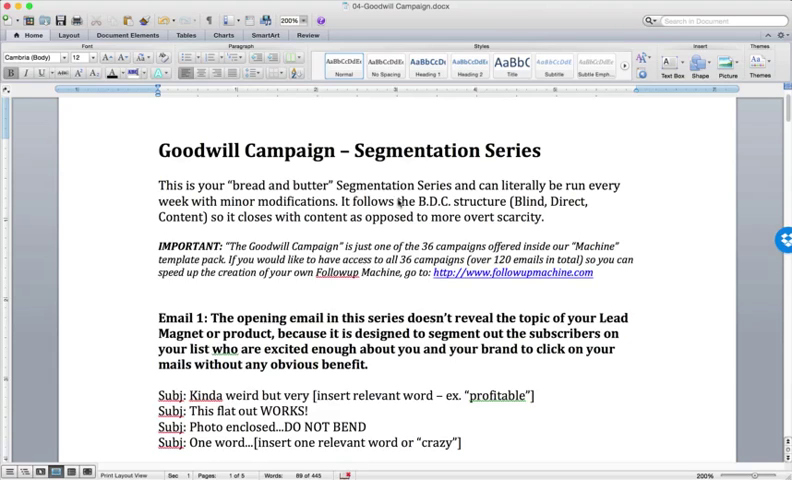
{"action": "left_click", "coordinate": [160, 300]}
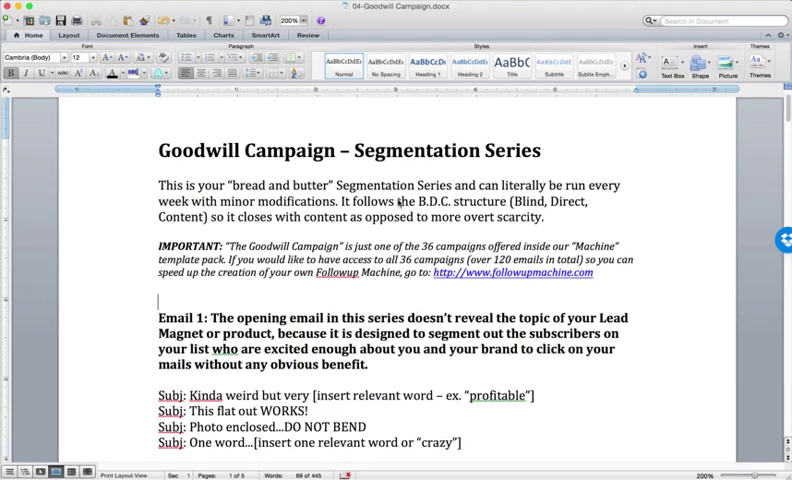
{"action": "left_click", "coordinate": [160, 300]}
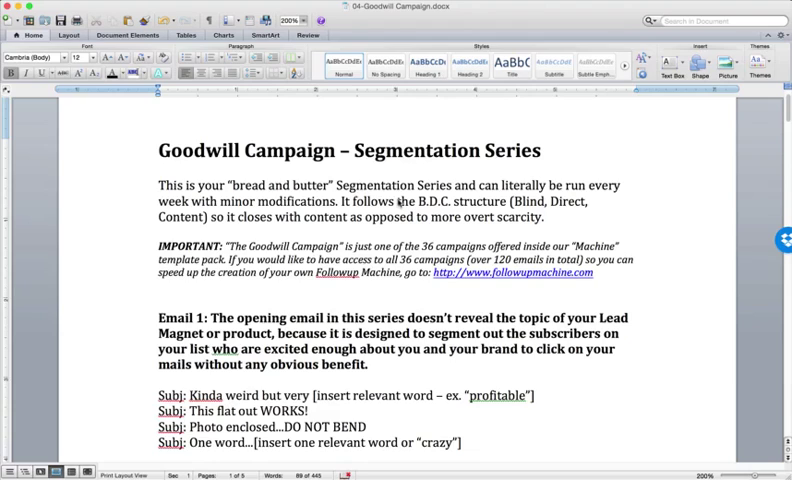
{"action": "left_click", "coordinate": [160, 300]}
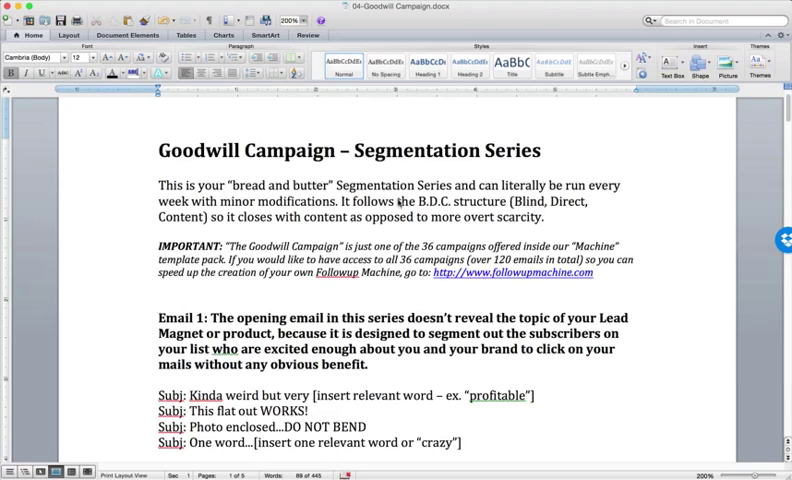
{"action": "left_click", "coordinate": [160, 300]}
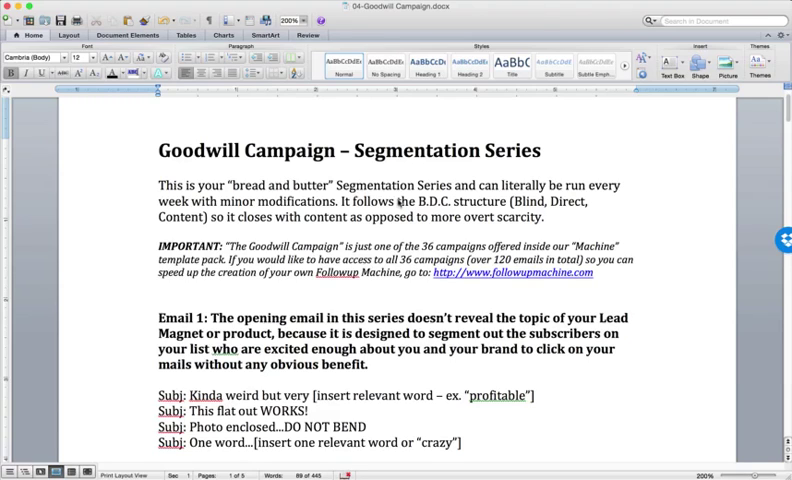
{"action": "left_click", "coordinate": [156, 300]}
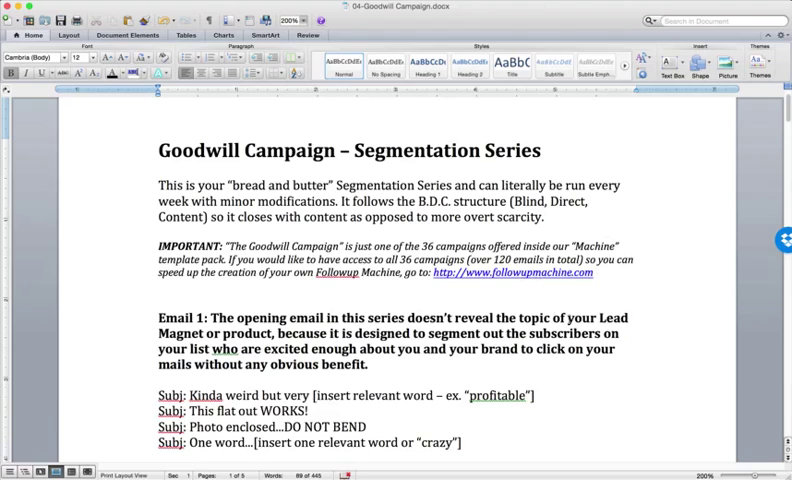
{"action": "left_click", "coordinate": [160, 300]}
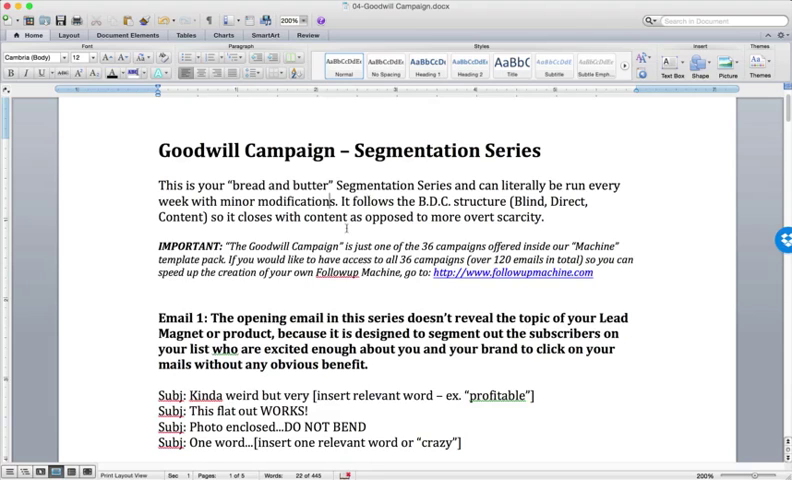
Step: Scroll down through Email 1 from its landing page links to the Talk soon sign-off with [YOUR NAME]
{"action": "scroll", "scroll_direction": "down", "scroll_amount": 3}
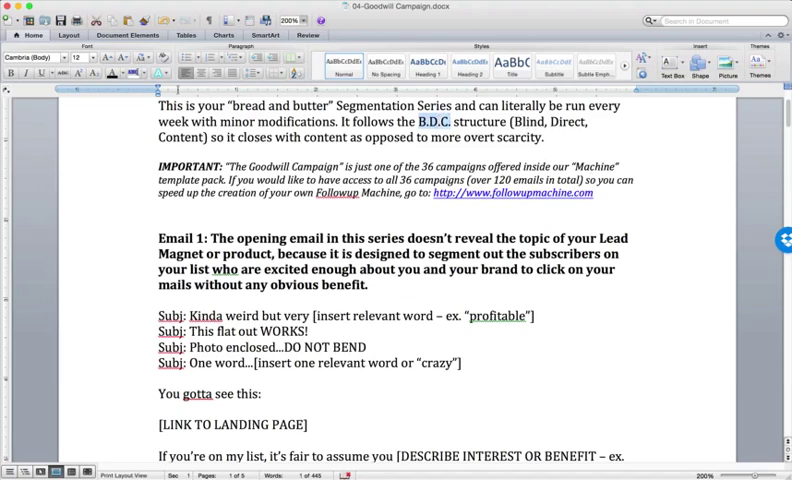
{"action": "scroll", "scroll_direction": "down", "scroll_amount": 3}
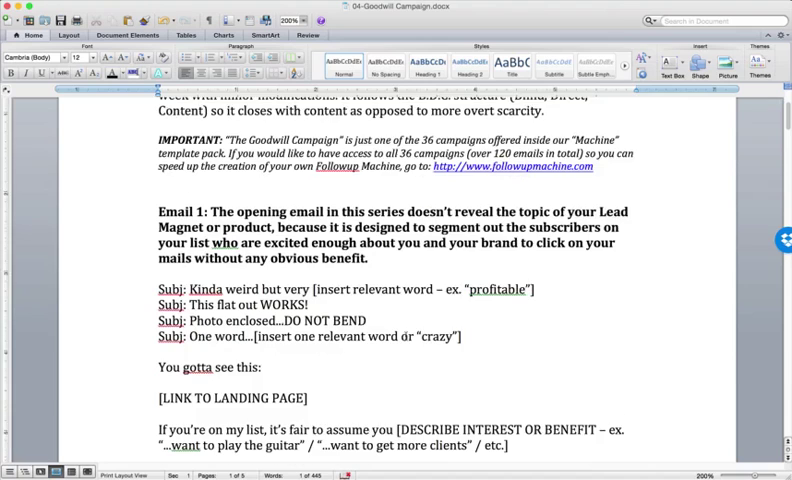
{"action": "scroll", "scroll_direction": "down", "scroll_amount": 3}
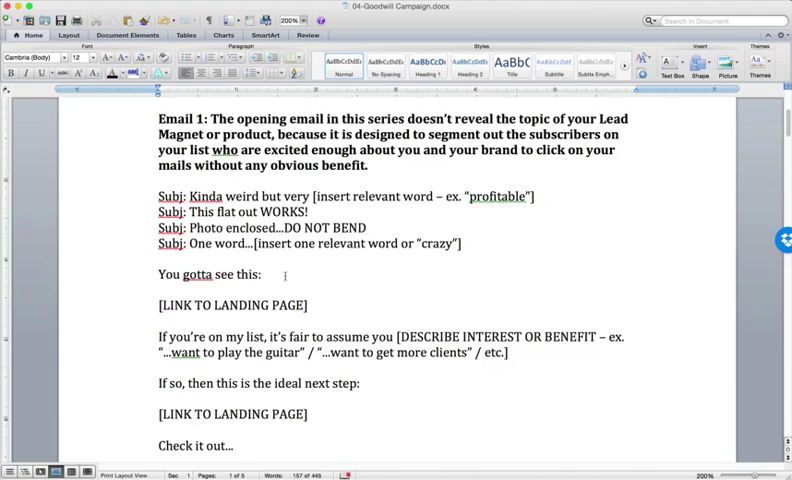
{"action": "scroll", "scroll_direction": "down", "scroll_amount": 3}
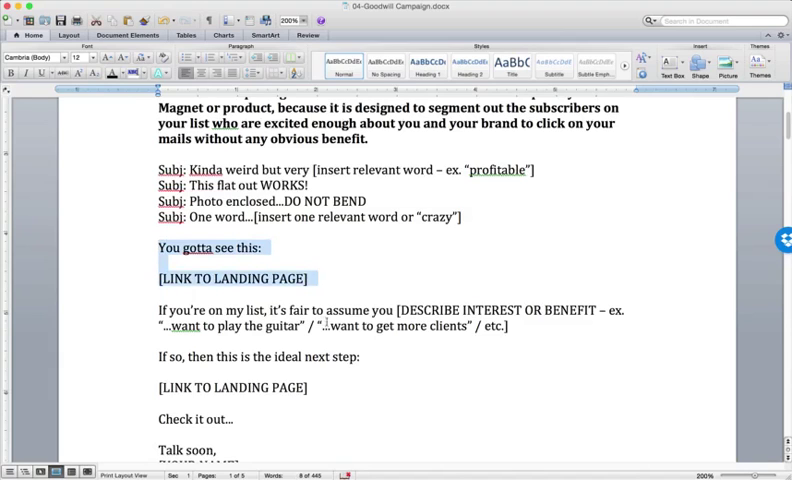
{"action": "scroll", "scroll_direction": "down", "scroll_amount": 3}
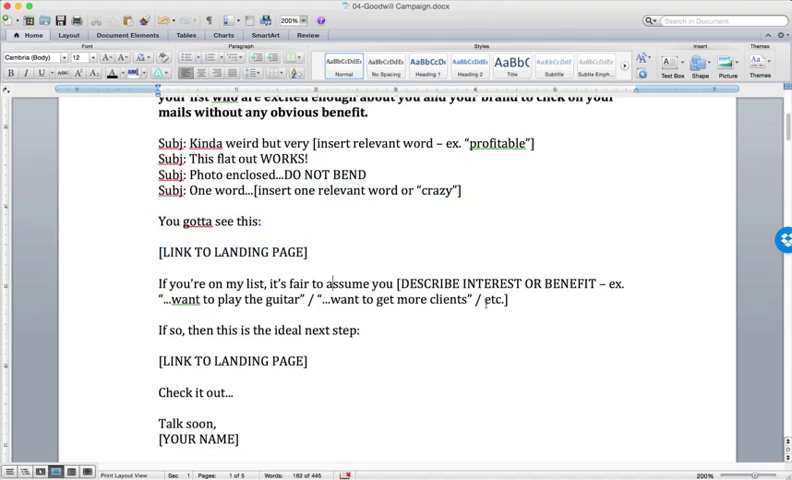
{"action": "scroll", "scroll_direction": "down", "scroll_amount": 3}
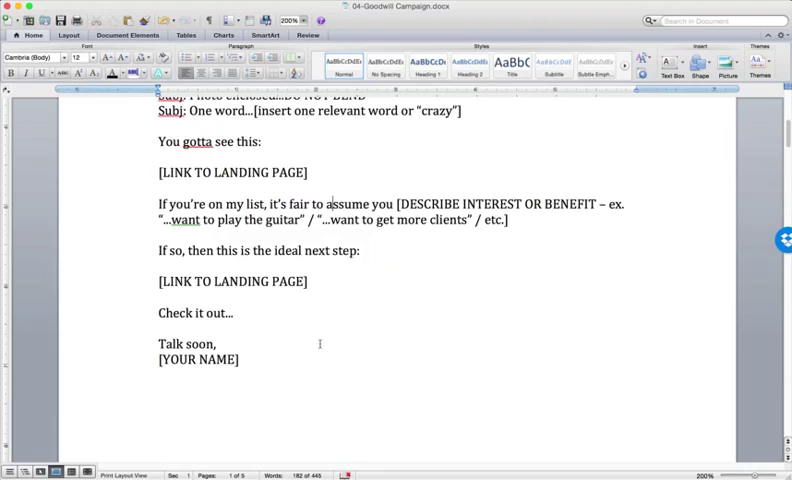
{"action": "scroll", "scroll_direction": "up", "scroll_amount": 3}
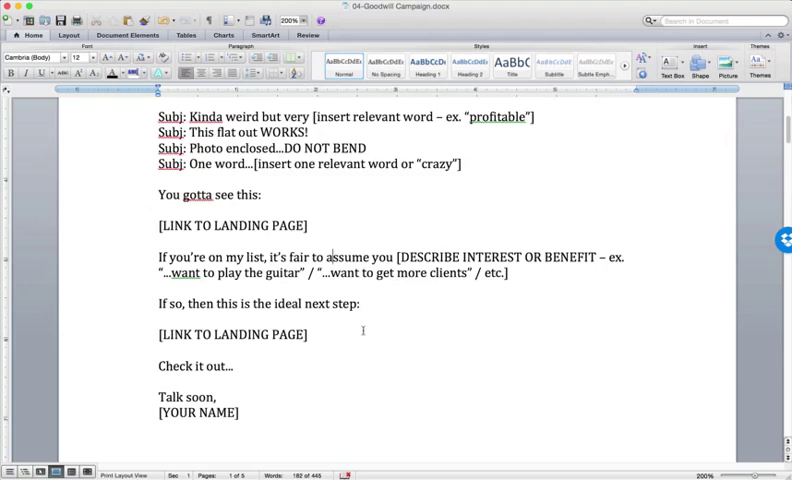
Step: Scroll past Email 1's P.S. and final landing page link onto page 2
{"action": "scroll", "scroll_direction": "down", "scroll_amount": 3}
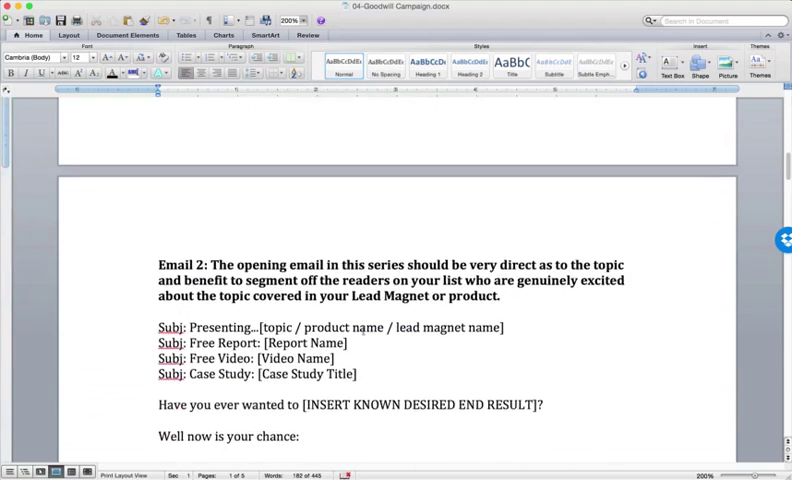
{"action": "scroll", "scroll_direction": "down", "scroll_amount": 3}
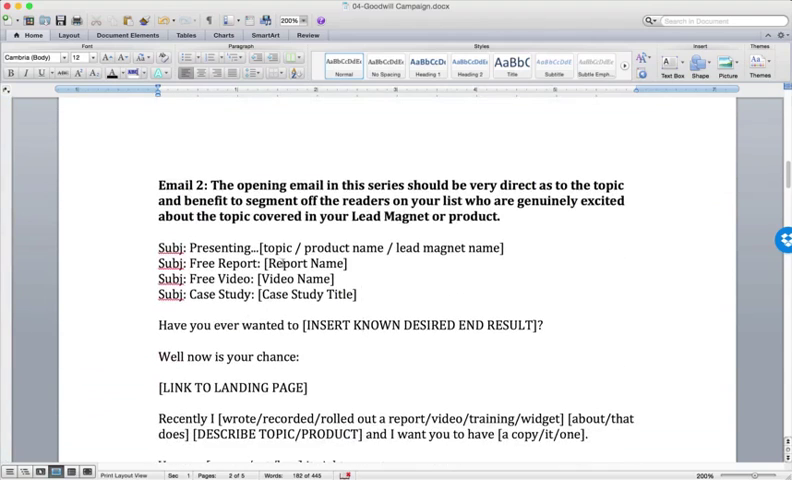
{"action": "scroll", "scroll_direction": "down", "scroll_amount": 3}
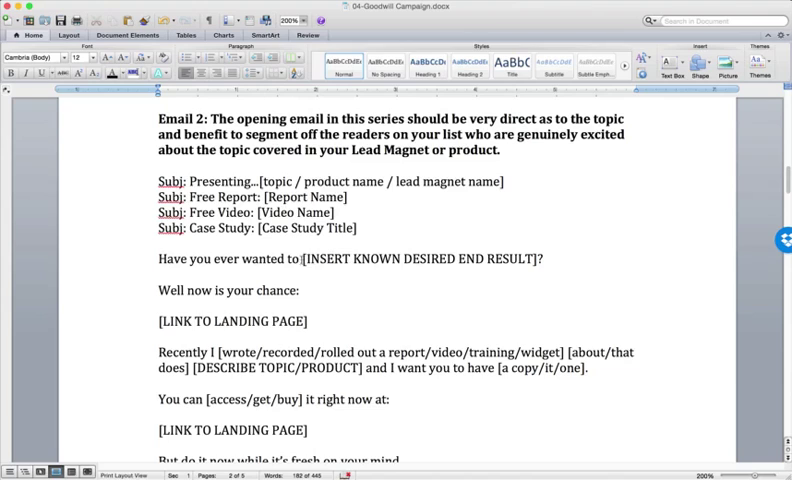
{"action": "double_click", "coordinate": [416, 258]}
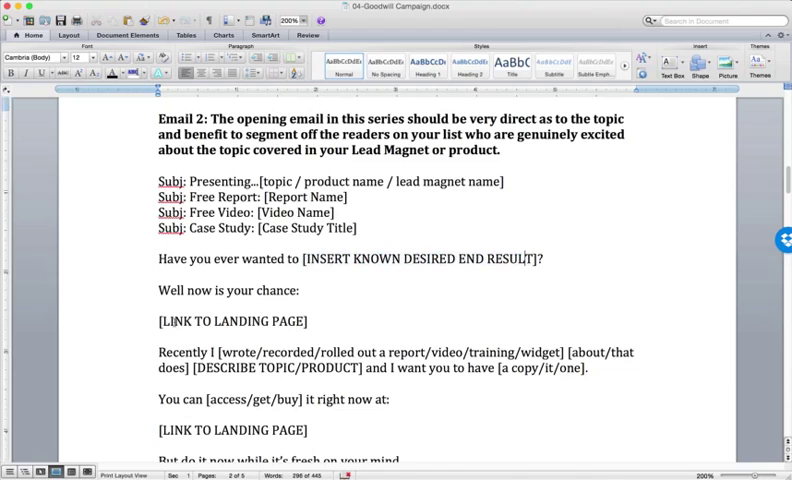
Step: Scroll through Email 2's subject-line options and body text down to its sign-off
{"action": "scroll", "scroll_direction": "down", "scroll_amount": 3}
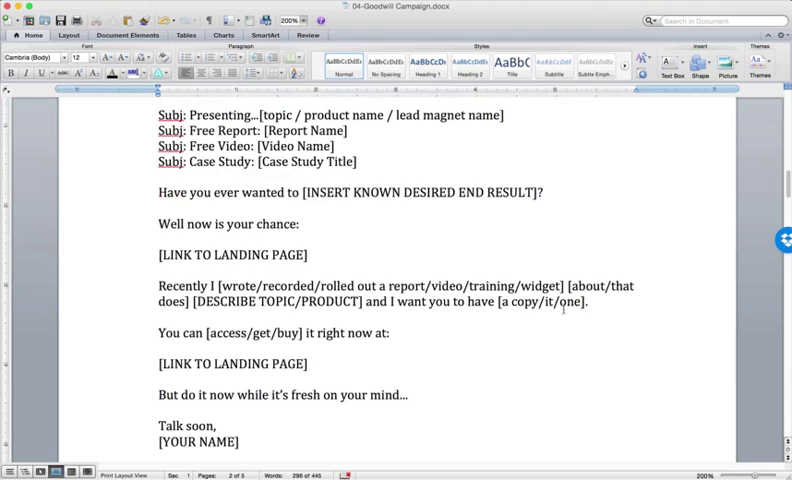
{"action": "scroll", "scroll_direction": "down", "scroll_amount": 3}
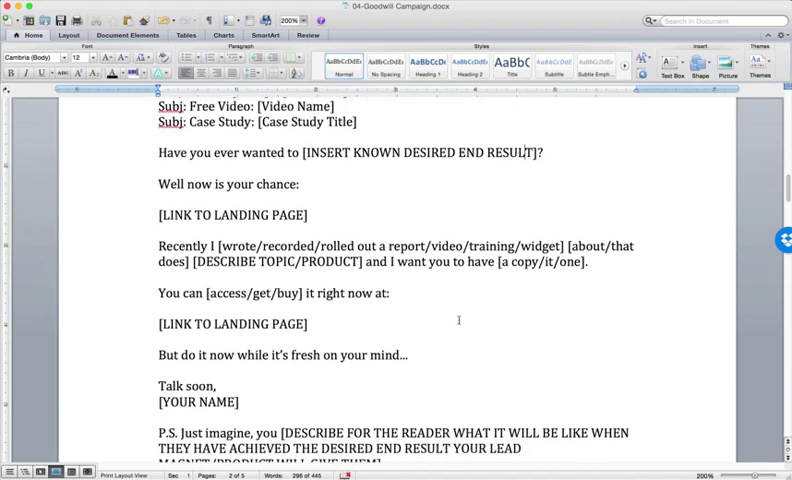
{"action": "scroll", "scroll_direction": "down", "scroll_amount": 3}
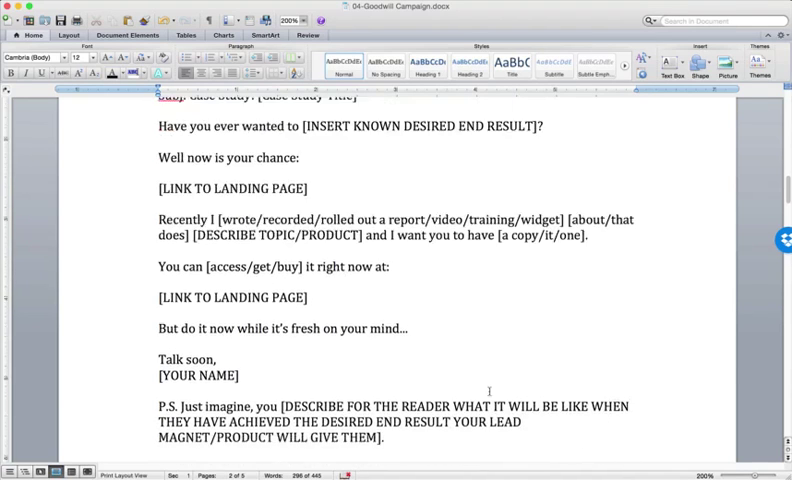
{"action": "scroll", "scroll_direction": "down", "scroll_amount": 3}
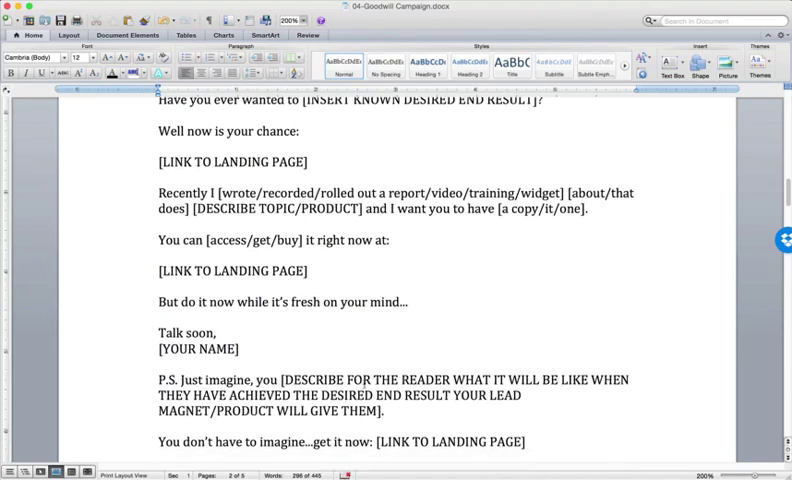
{"action": "scroll", "scroll_direction": "down", "scroll_amount": 3}
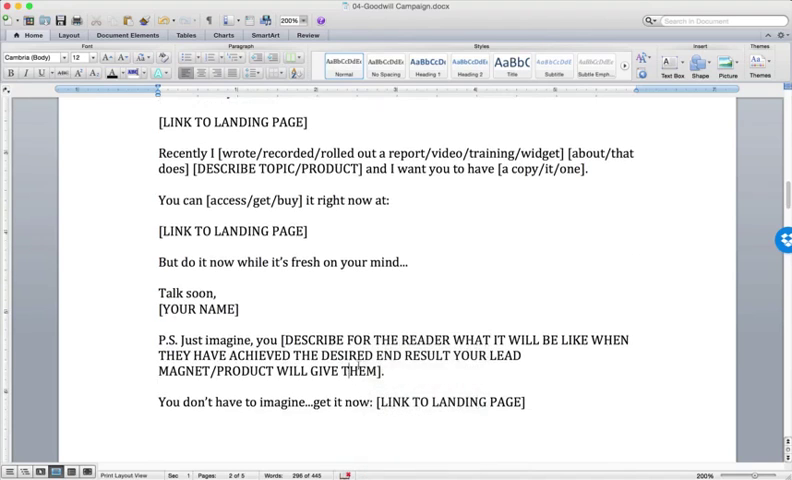
{"action": "scroll", "scroll_direction": "up", "scroll_amount": 3}
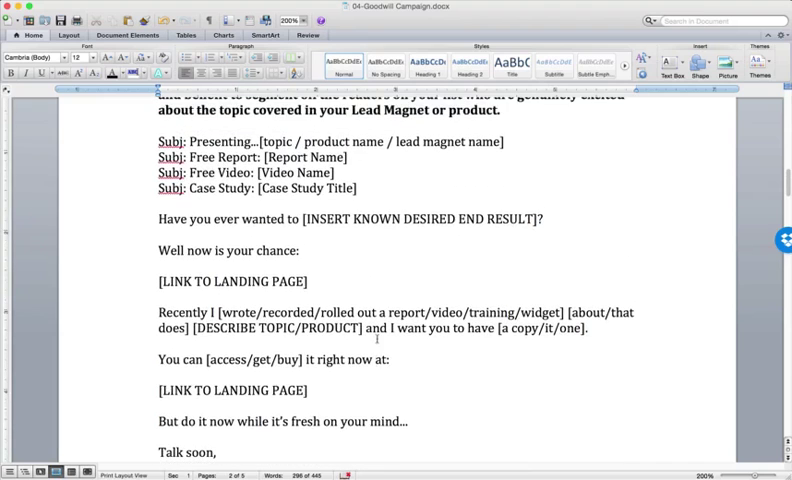
{"action": "scroll", "scroll_direction": "down", "scroll_amount": 3}
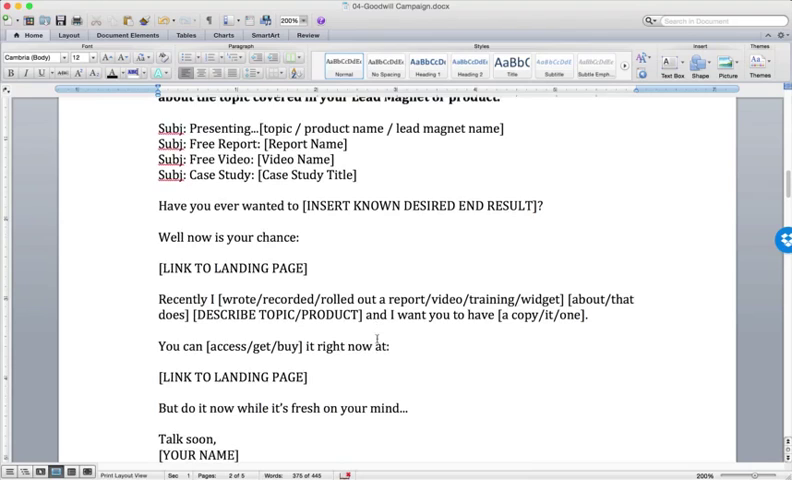
{"action": "mouse_move", "coordinate": [298, 210]}
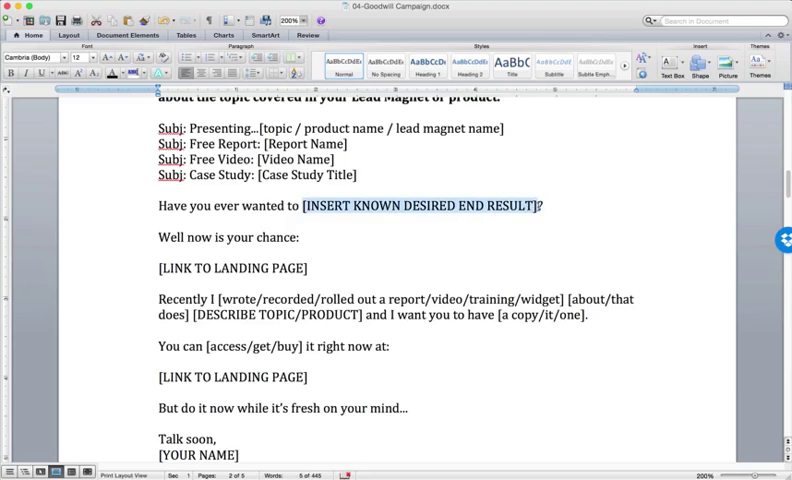
{"action": "scroll", "scroll_direction": "down", "scroll_amount": 3}
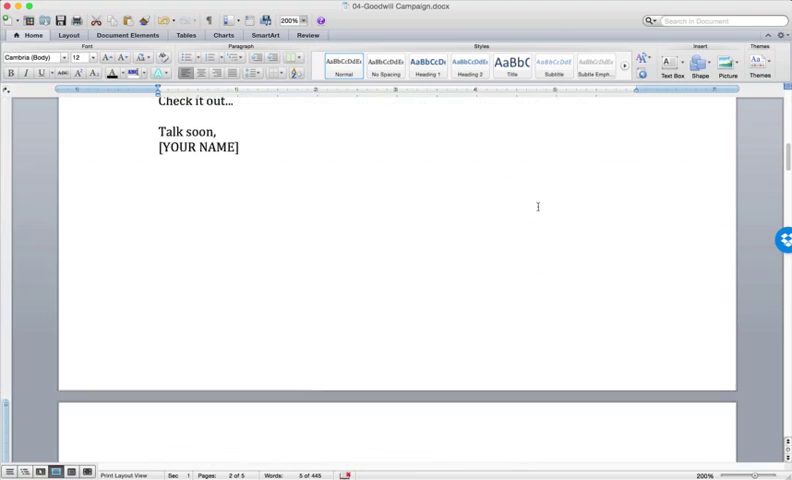
{"action": "scroll", "scroll_direction": "up", "scroll_amount": 3}
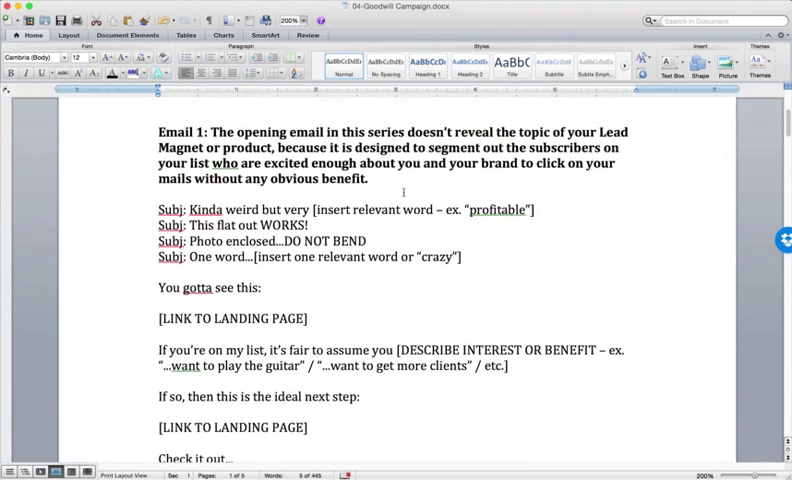
{"action": "scroll", "scroll_direction": "up", "scroll_amount": 3}
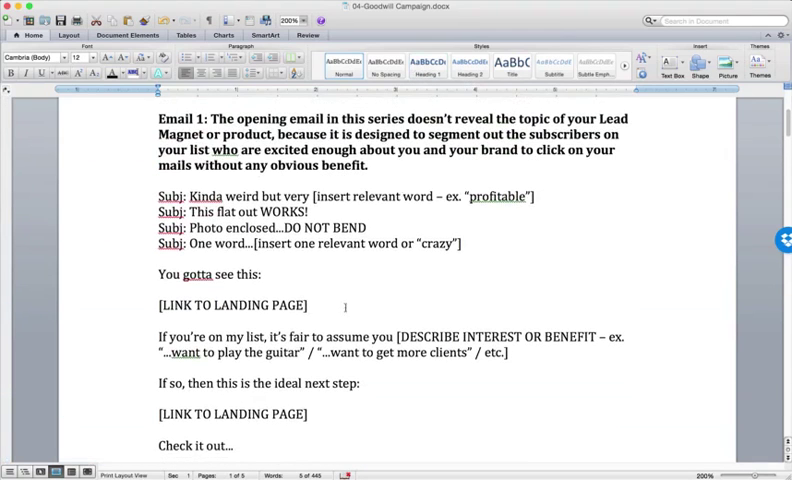
{"action": "mouse_move", "coordinate": [396, 262]}
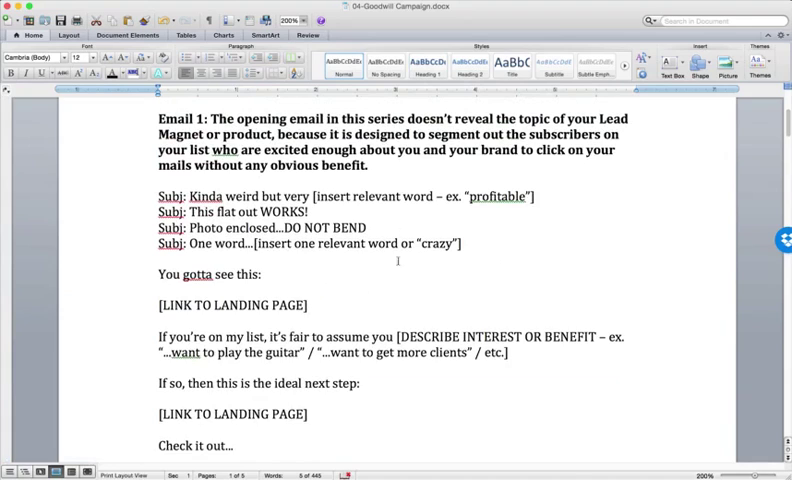
{"action": "scroll", "scroll_direction": "down", "scroll_amount": 3}
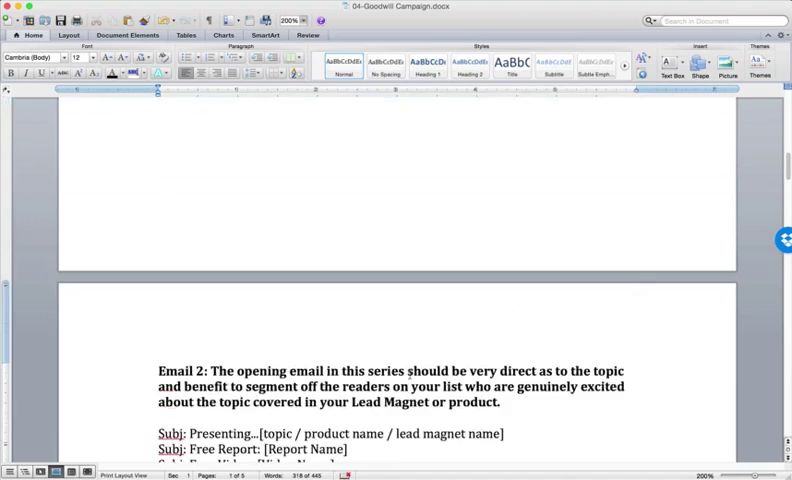
{"action": "scroll", "scroll_direction": "down", "scroll_amount": 3}
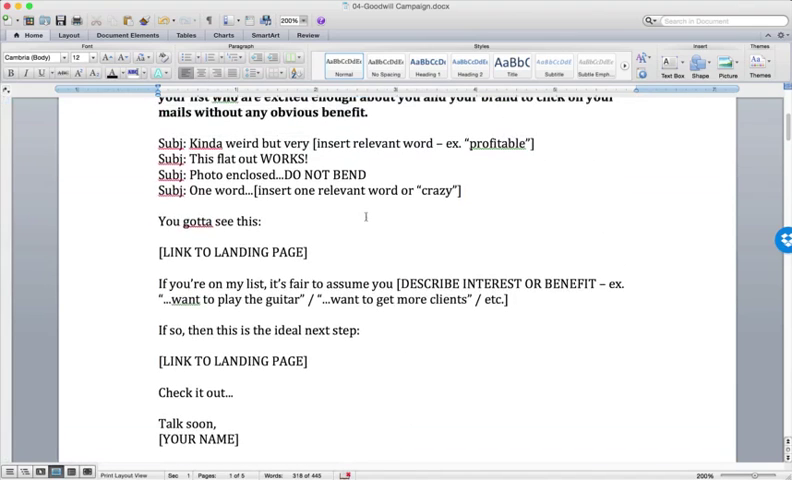
{"action": "scroll", "scroll_direction": "up", "scroll_amount": 3}
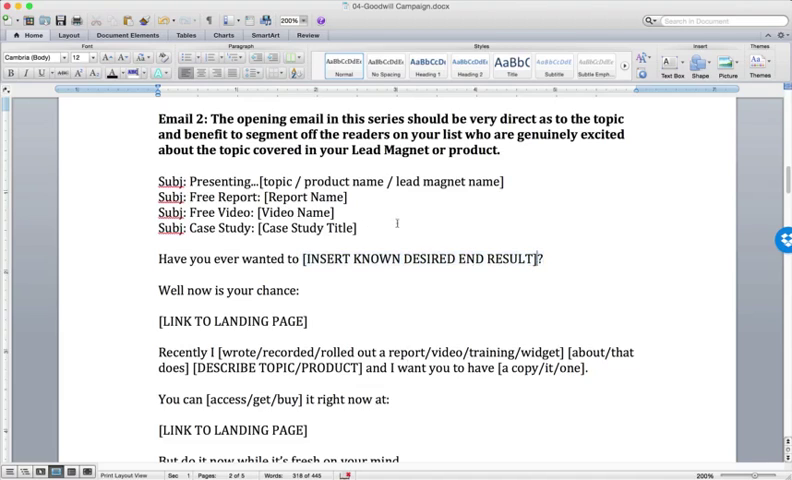
Step: Scroll past Email 2's P.S. and landing page link to the Email 3 heading and Example 1
{"action": "scroll", "scroll_direction": "down", "scroll_amount": 3}
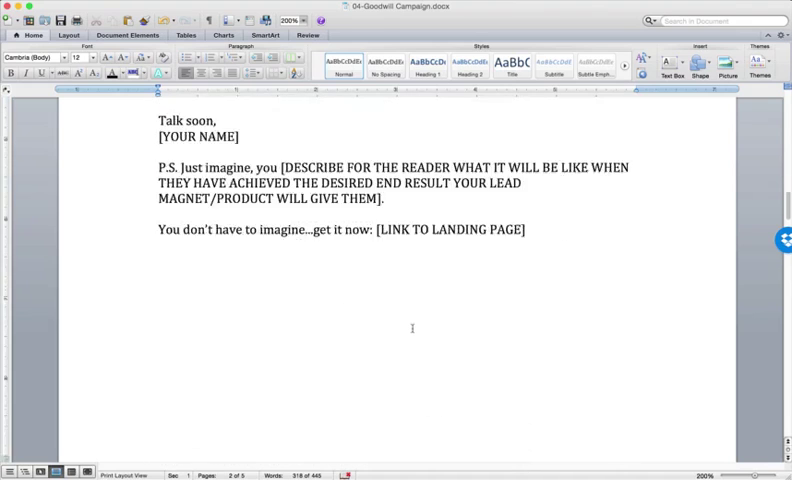
{"action": "scroll", "scroll_direction": "down", "scroll_amount": 3}
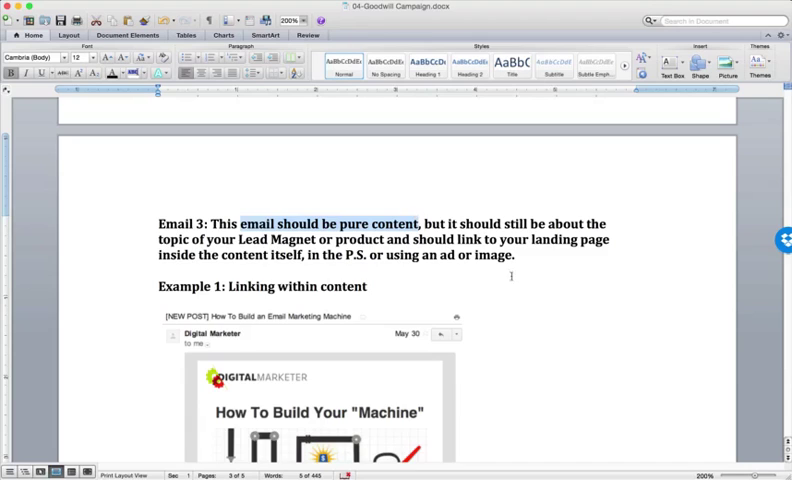
Step: Scroll up and down through the Example 1 Digital Marketer email screenshot with its red-arrowed in-text link
{"action": "scroll", "scroll_direction": "down", "scroll_amount": 3}
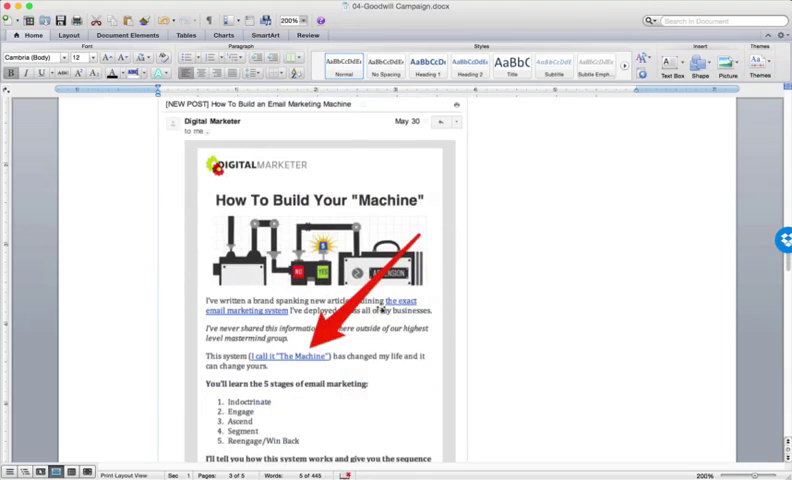
{"action": "scroll", "scroll_direction": "up", "scroll_amount": 3}
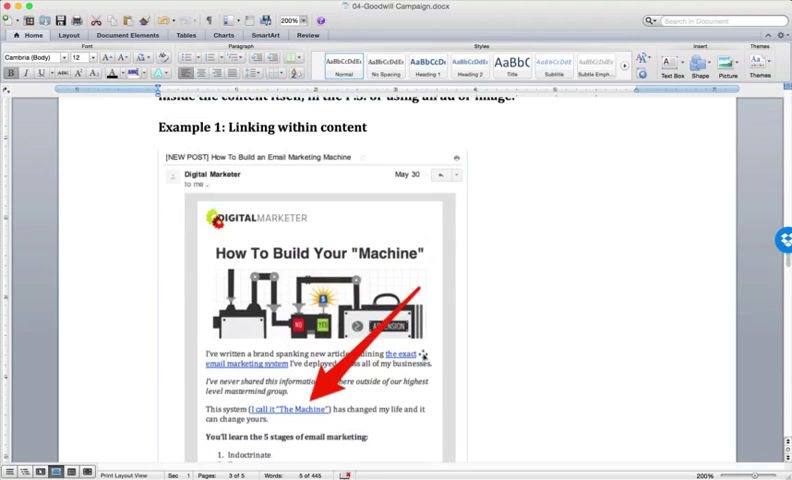
{"action": "scroll", "scroll_direction": "up", "scroll_amount": 3}
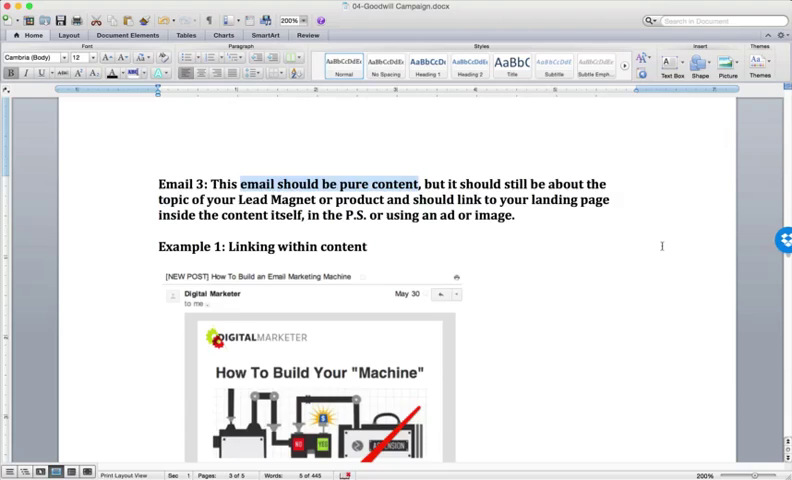
{"action": "scroll", "scroll_direction": "down", "scroll_amount": 3}
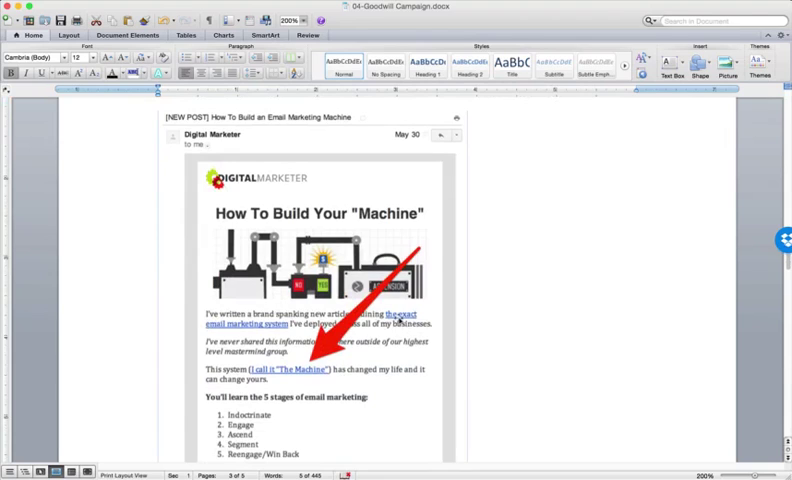
{"action": "scroll", "scroll_direction": "down", "scroll_amount": 3}
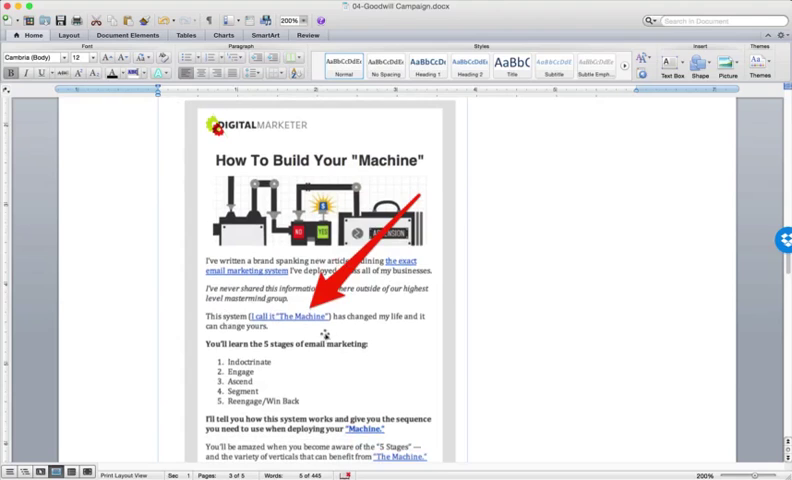
{"action": "scroll", "scroll_direction": "down", "scroll_amount": 3}
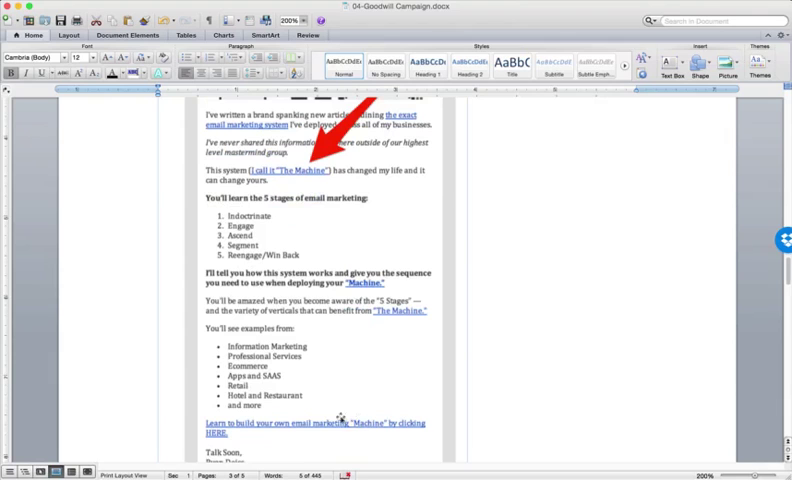
{"action": "scroll", "scroll_direction": "up", "scroll_amount": 3}
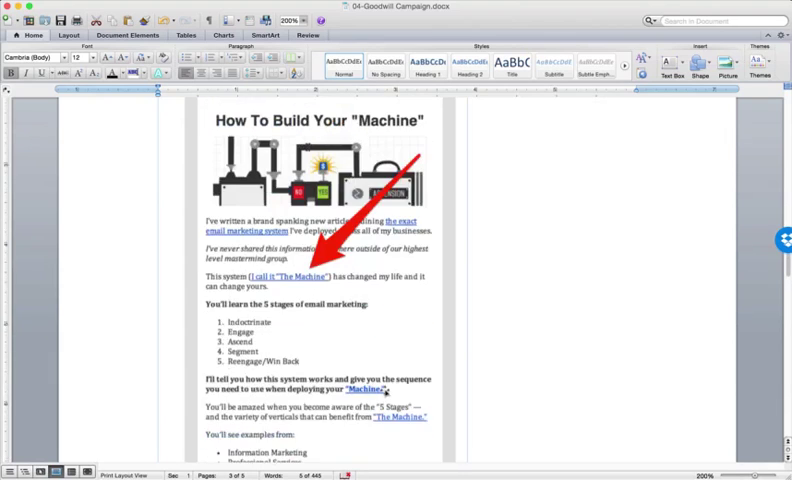
{"action": "scroll", "scroll_direction": "up", "scroll_amount": 3}
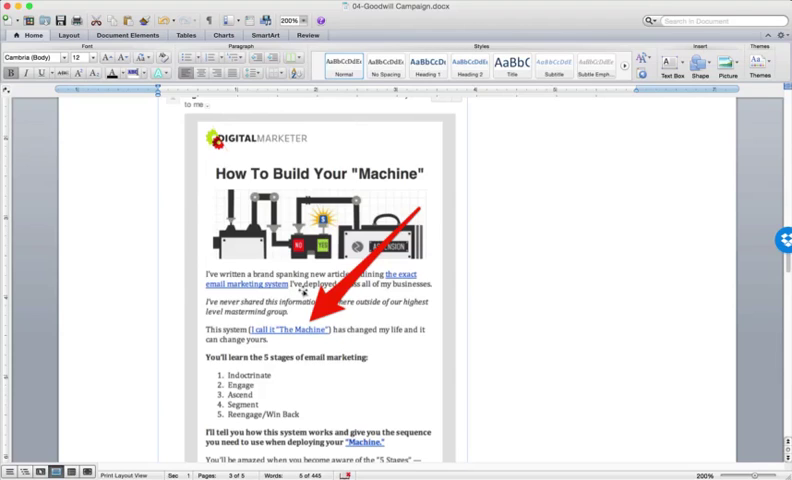
{"action": "mouse_move", "coordinate": [296, 318]}
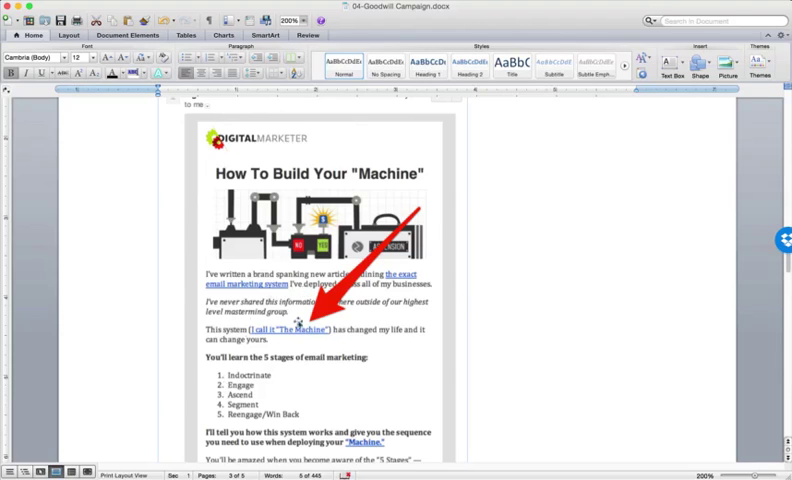
{"action": "mouse_move", "coordinate": [340, 340]}
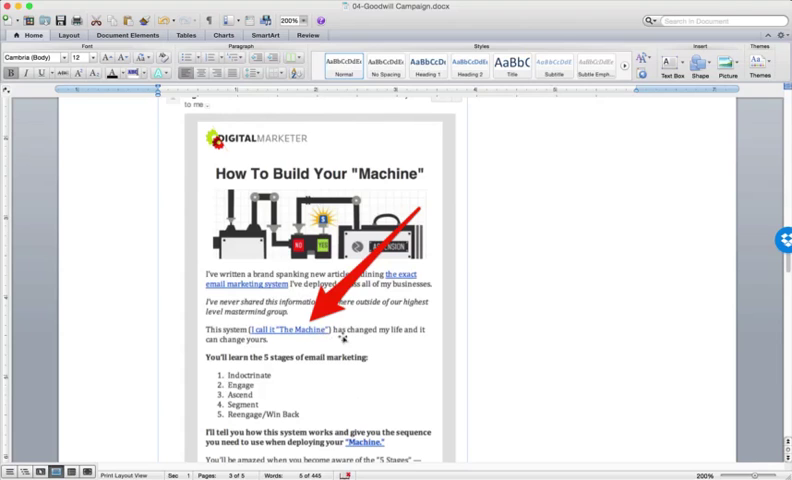
{"action": "scroll", "scroll_direction": "down", "scroll_amount": 3}
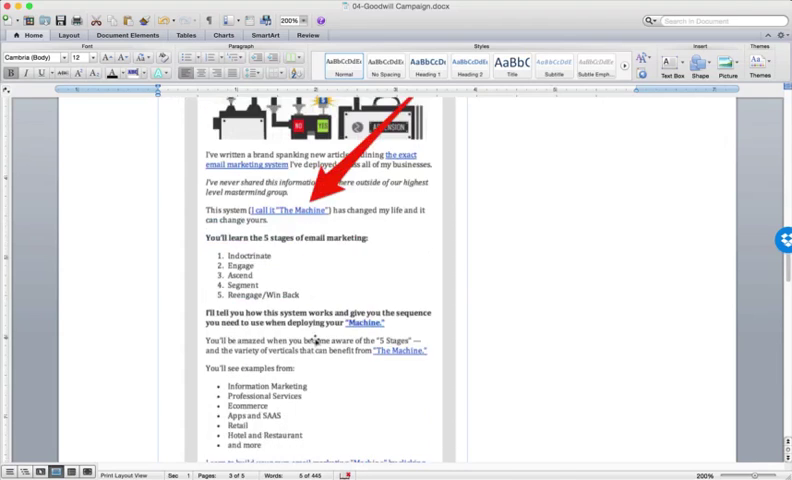
{"action": "scroll", "scroll_direction": "down", "scroll_amount": 3}
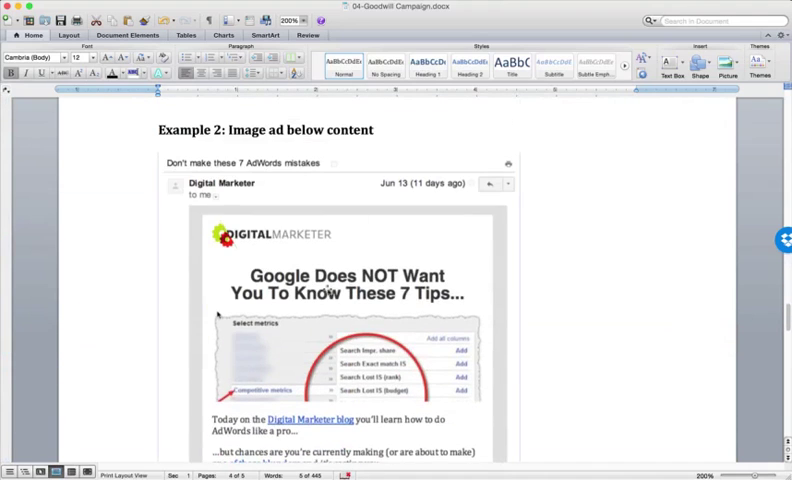
Step: Scroll past the Example 2 Facebook training ad to the Example 3 ad block within content screenshot
{"action": "scroll", "scroll_direction": "down", "scroll_amount": 3}
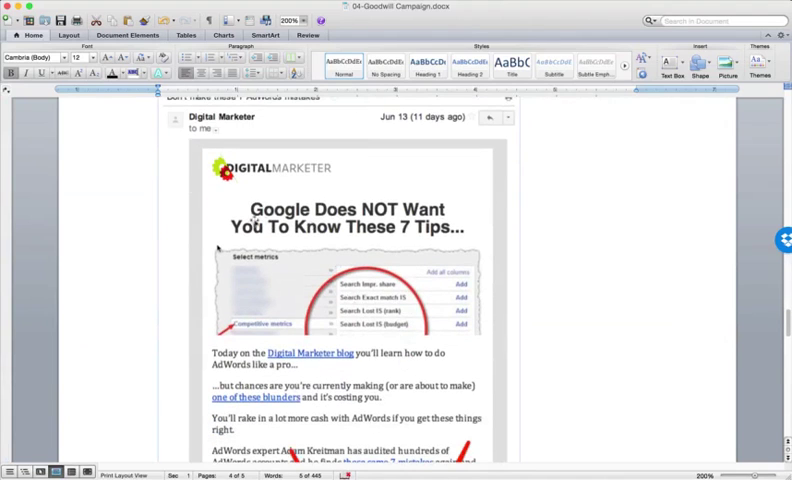
{"action": "scroll", "scroll_direction": "down", "scroll_amount": 3}
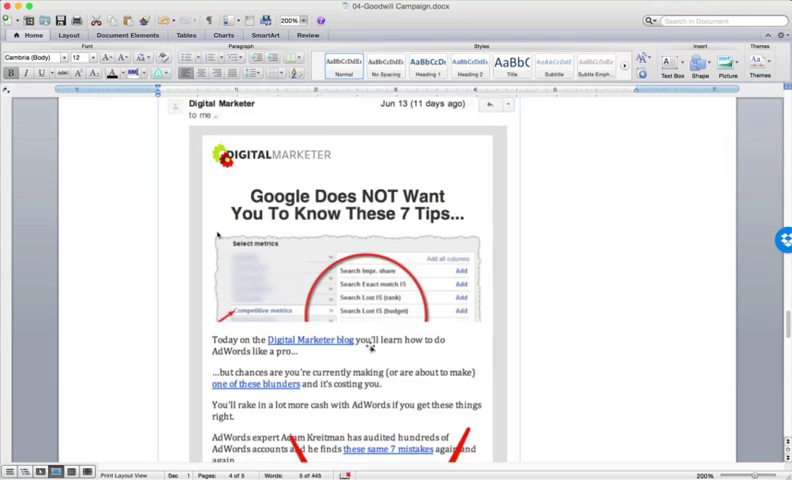
{"action": "scroll", "scroll_direction": "down", "scroll_amount": 3}
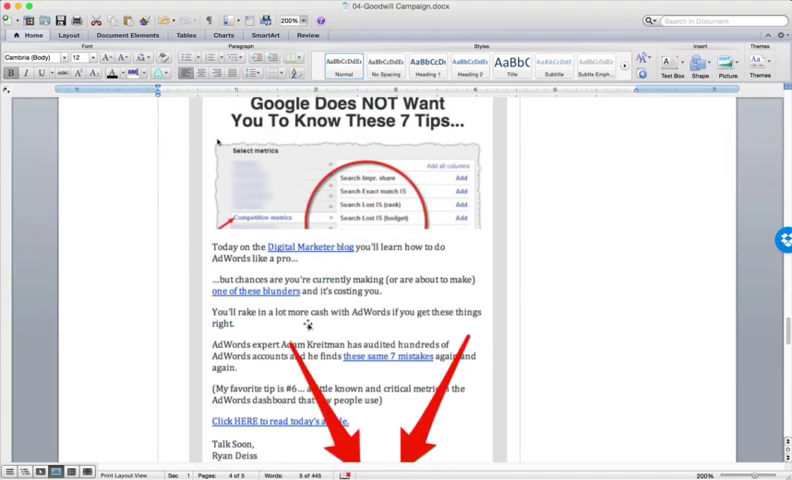
{"action": "scroll", "scroll_direction": "down", "scroll_amount": 3}
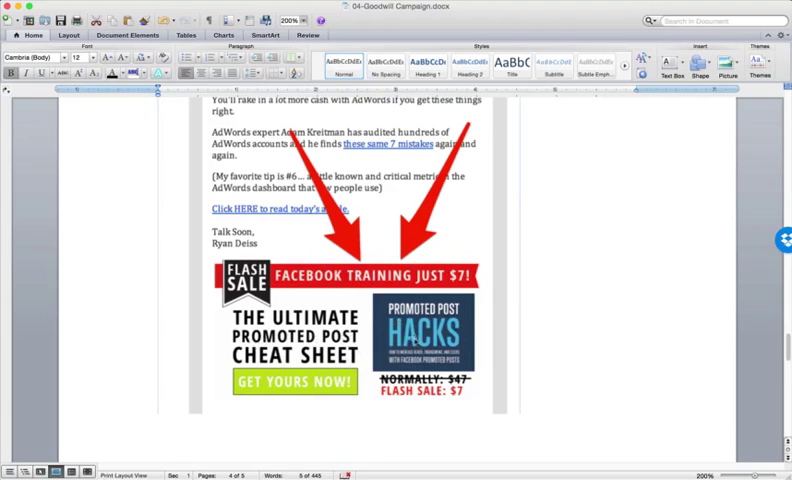
{"action": "scroll", "scroll_direction": "up", "scroll_amount": 3}
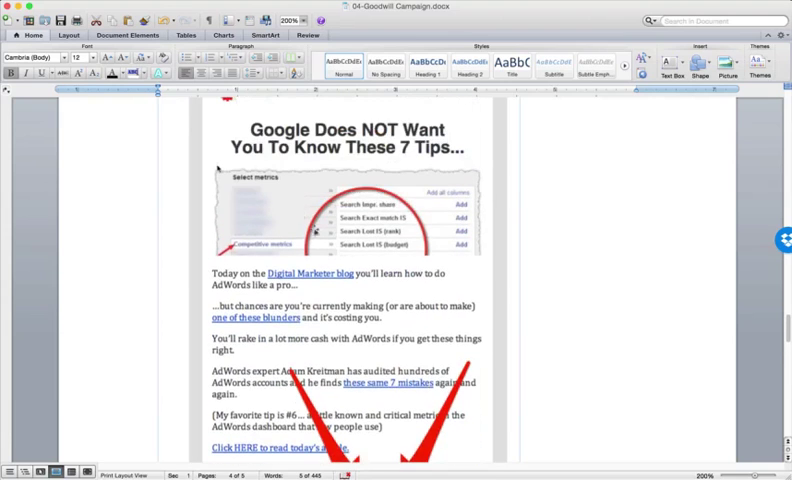
{"action": "scroll", "scroll_direction": "down", "scroll_amount": 3}
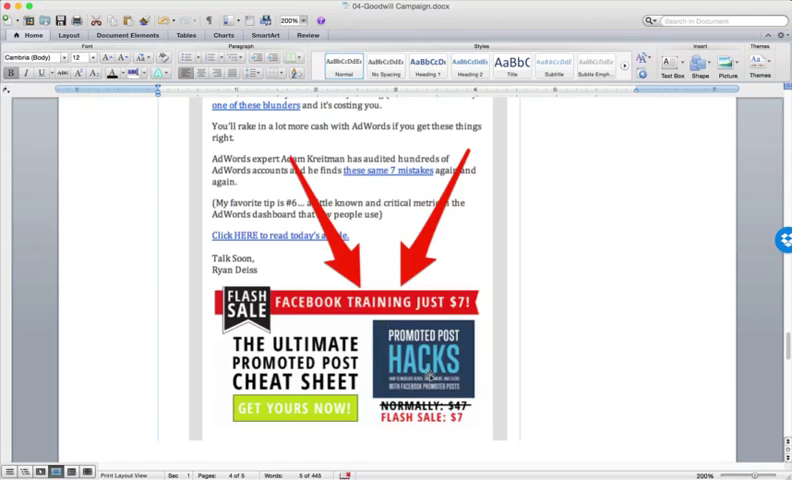
{"action": "scroll", "scroll_direction": "up", "scroll_amount": 3}
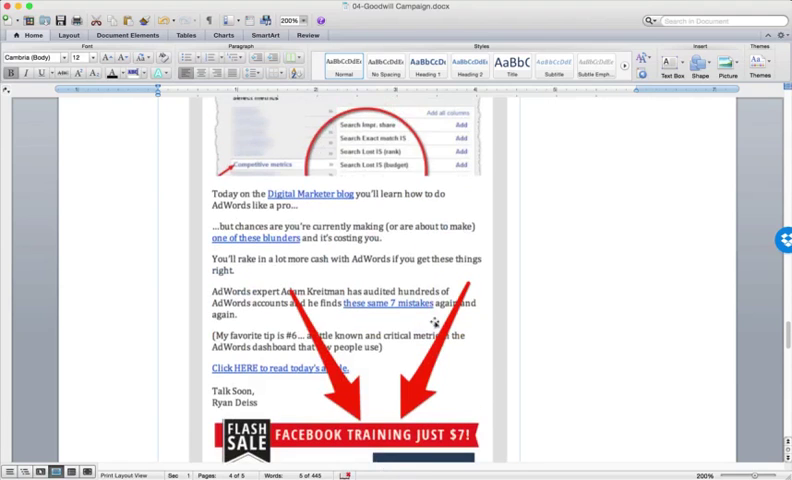
{"action": "mouse_move", "coordinate": [428, 236]}
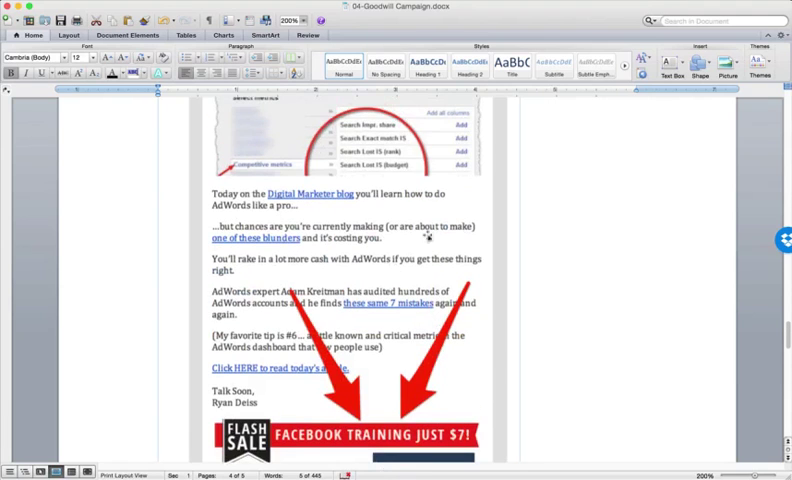
{"action": "scroll", "scroll_direction": "down", "scroll_amount": 3}
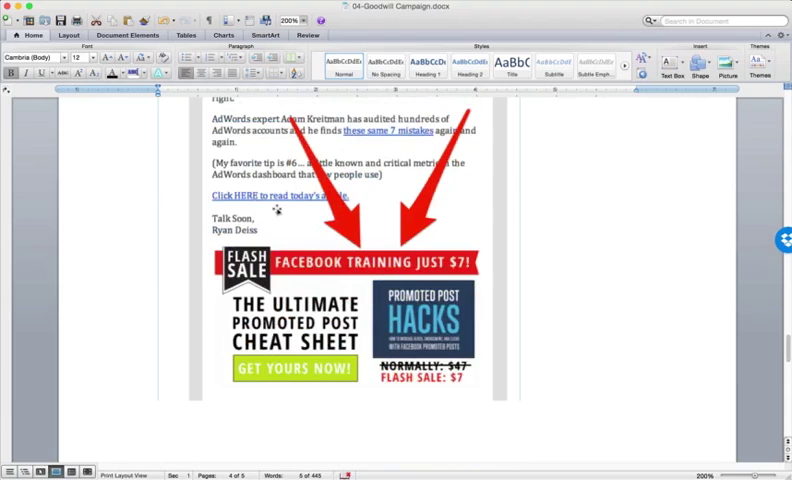
{"action": "scroll", "scroll_direction": "down", "scroll_amount": 3}
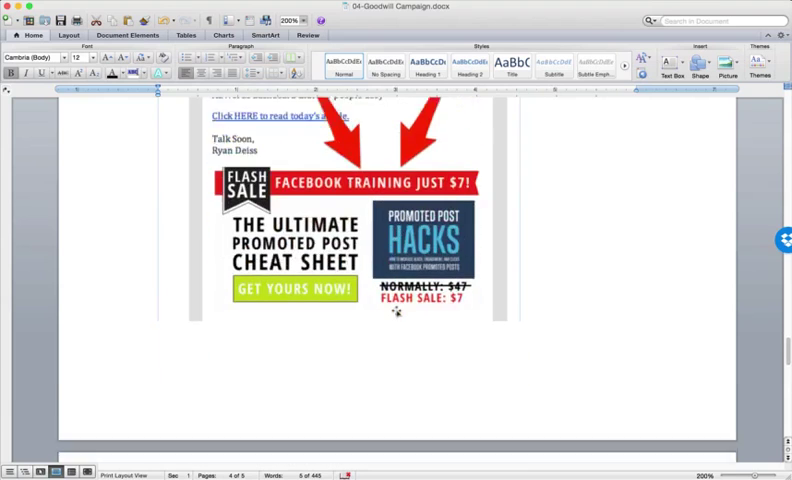
{"action": "scroll", "scroll_direction": "down", "scroll_amount": 3}
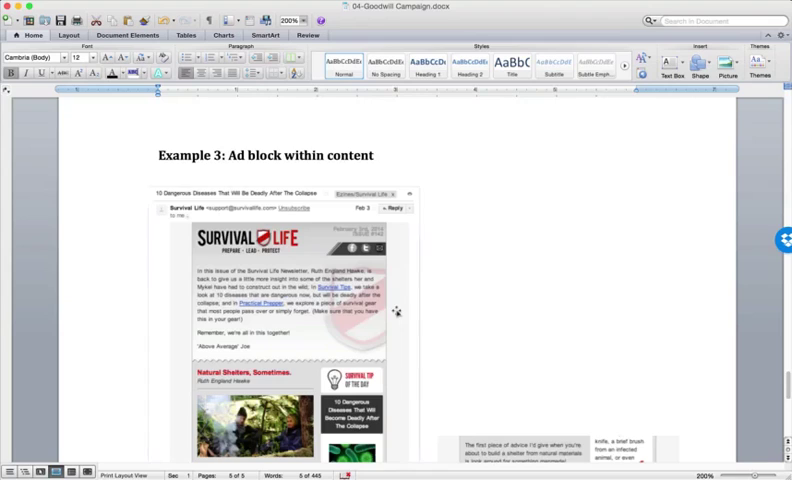
{"action": "mouse_move", "coordinate": [432, 244]}
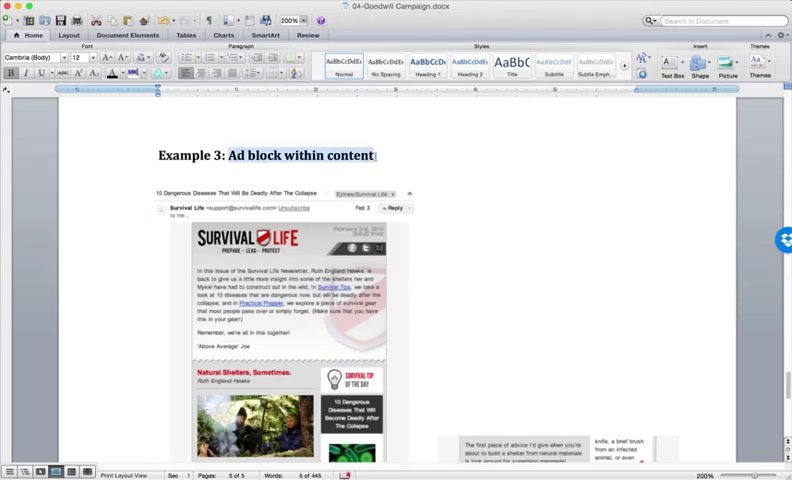
{"action": "scroll", "scroll_direction": "down", "scroll_amount": 3}
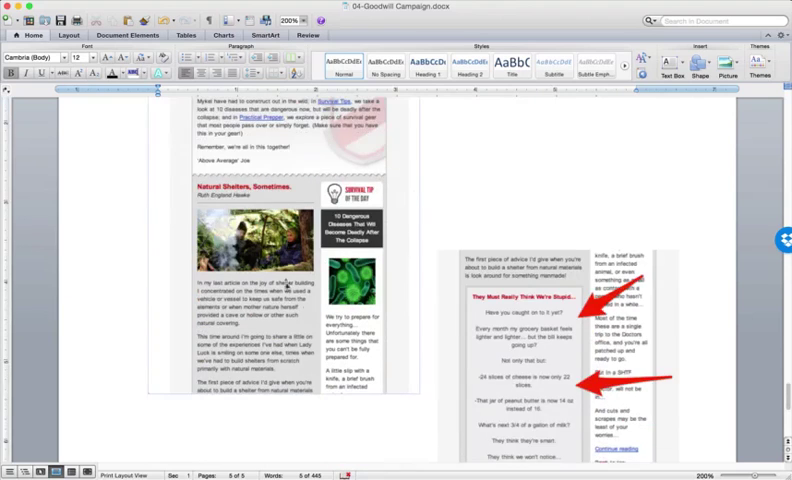
{"action": "scroll", "scroll_direction": "down", "scroll_amount": 3}
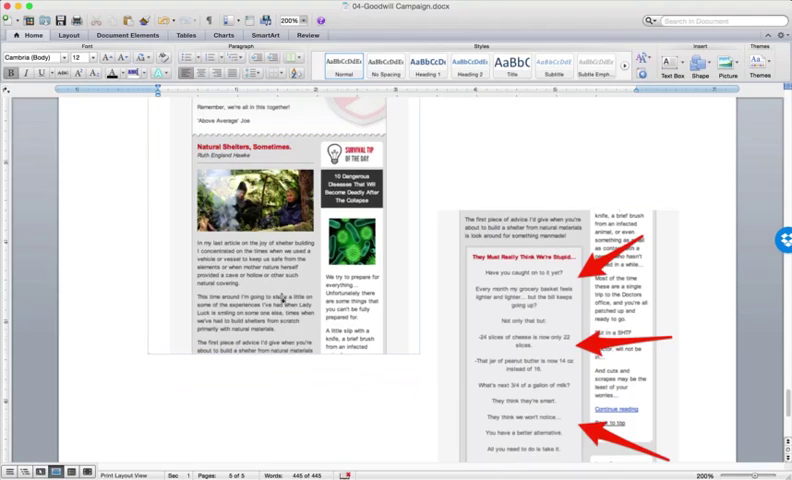
{"action": "scroll", "scroll_direction": "down", "scroll_amount": 3}
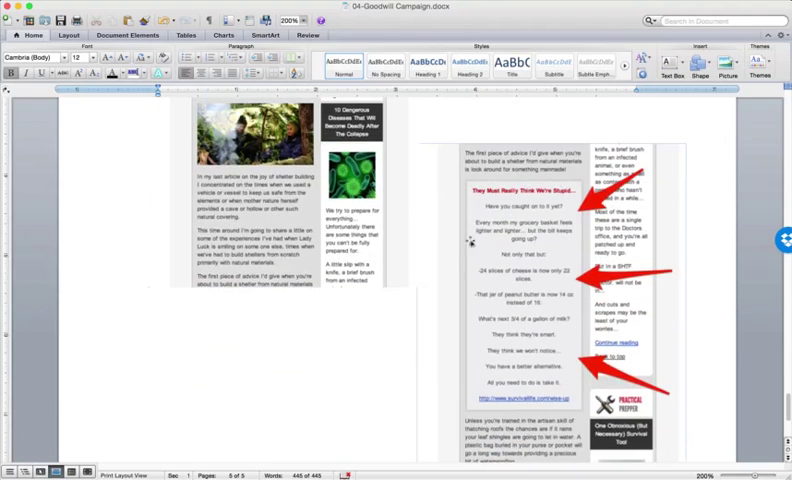
{"action": "scroll", "scroll_direction": "down", "scroll_amount": 3}
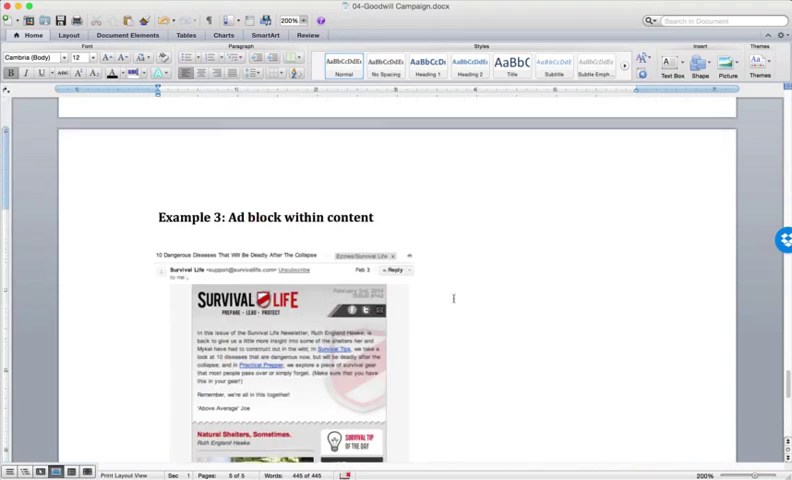
Step: Scroll back up past Example 2 to the Email 3 heading and its Example 1 linking-within-content screenshot
{"action": "scroll", "scroll_direction": "down", "scroll_amount": 3}
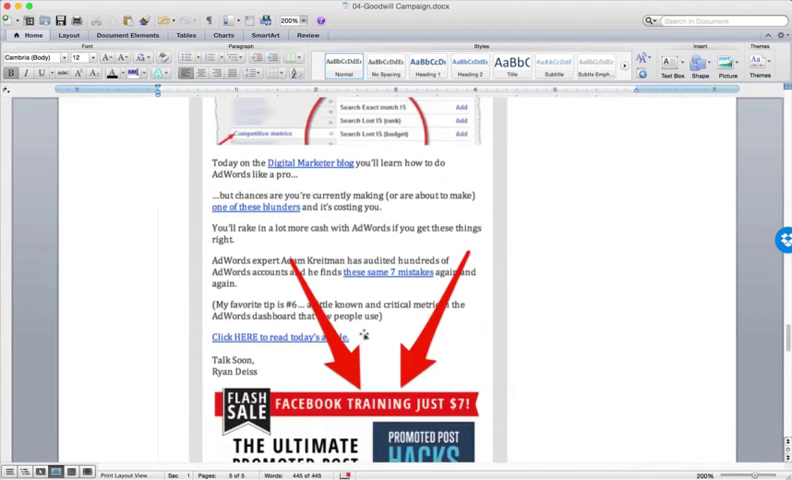
{"action": "scroll", "scroll_direction": "down", "scroll_amount": 3}
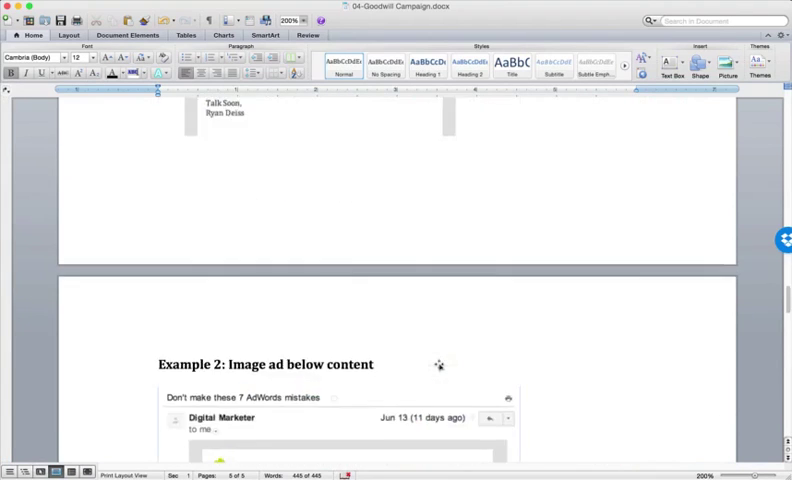
{"action": "scroll", "scroll_direction": "up", "scroll_amount": 3}
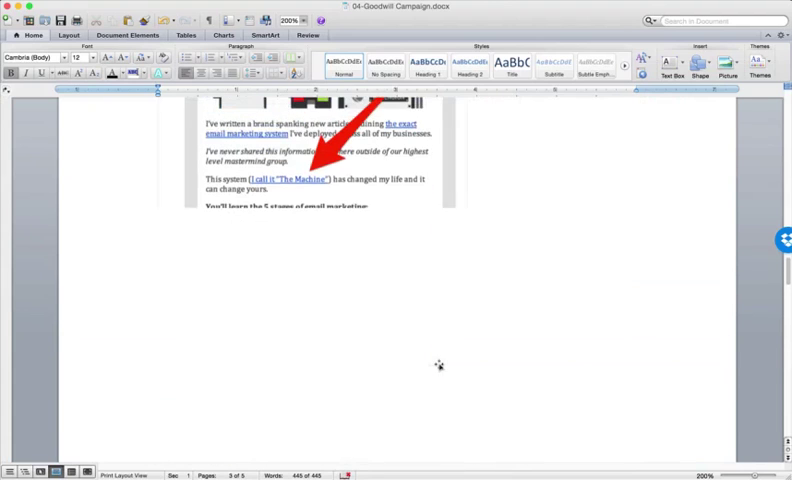
{"action": "scroll", "scroll_direction": "up", "scroll_amount": 3}
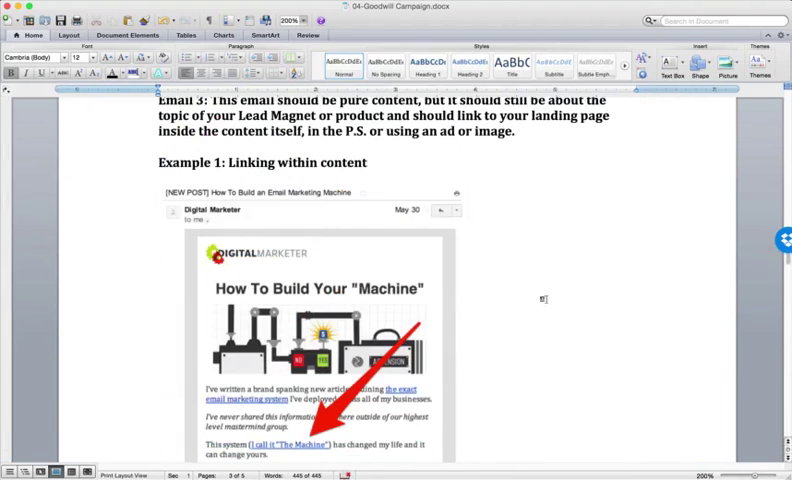
{"action": "scroll", "scroll_direction": "up", "scroll_amount": 3}
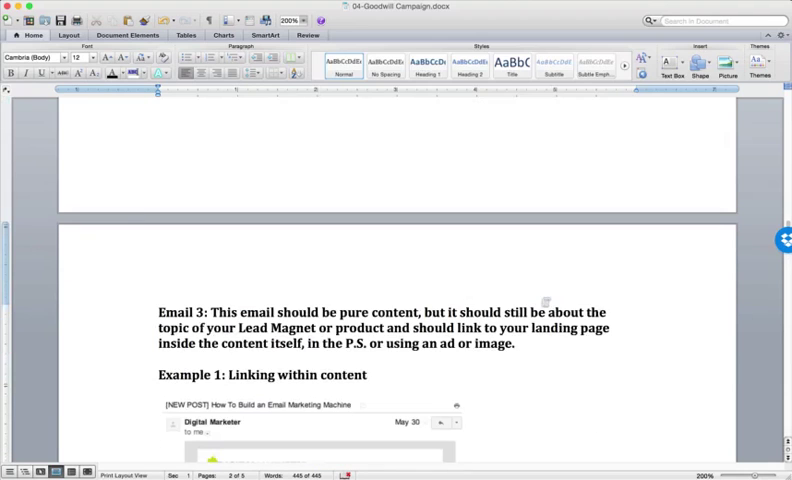
{"action": "scroll", "scroll_direction": "up", "scroll_amount": 3}
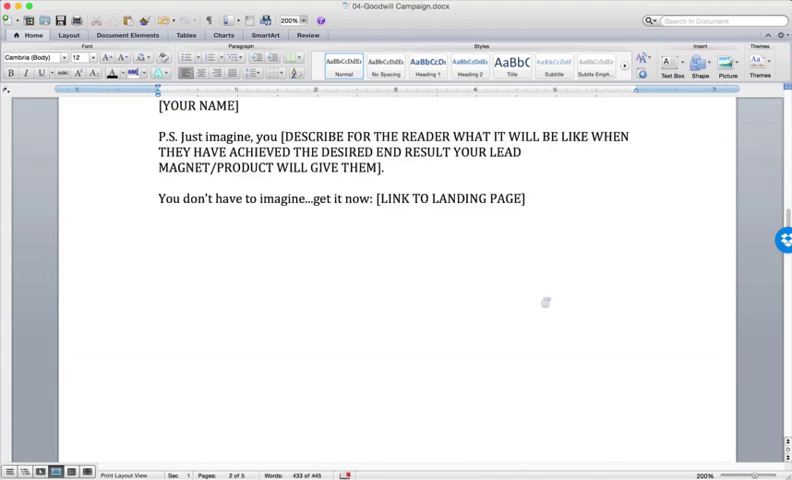
Step: Scroll to the document top, briefly select the Goodwill Campaign title line, then clear the selection
{"action": "scroll", "scroll_direction": "up", "scroll_amount": 3}
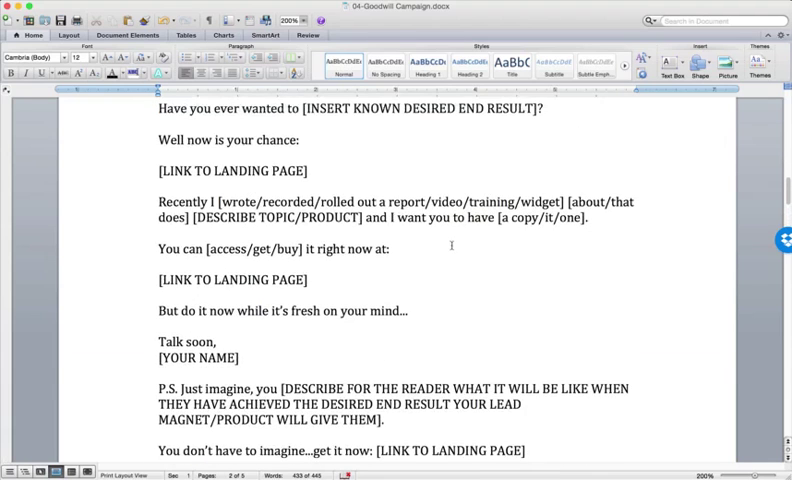
{"action": "scroll", "scroll_direction": "up", "scroll_amount": 3}
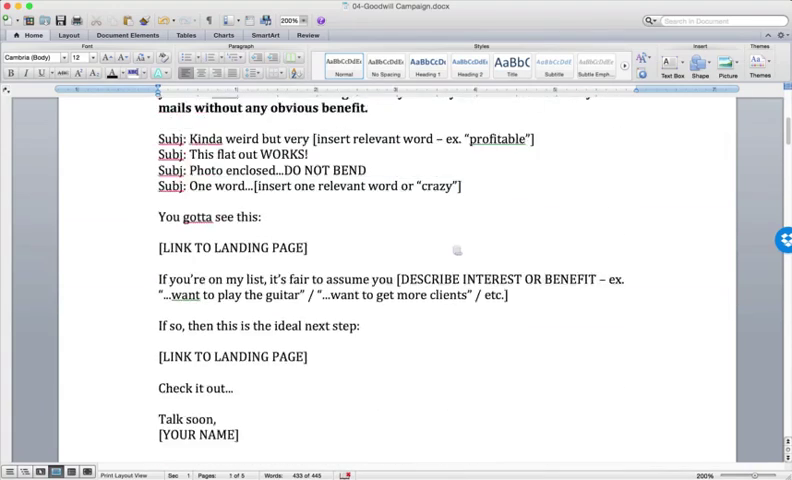
{"action": "scroll", "scroll_direction": "up", "scroll_amount": 3}
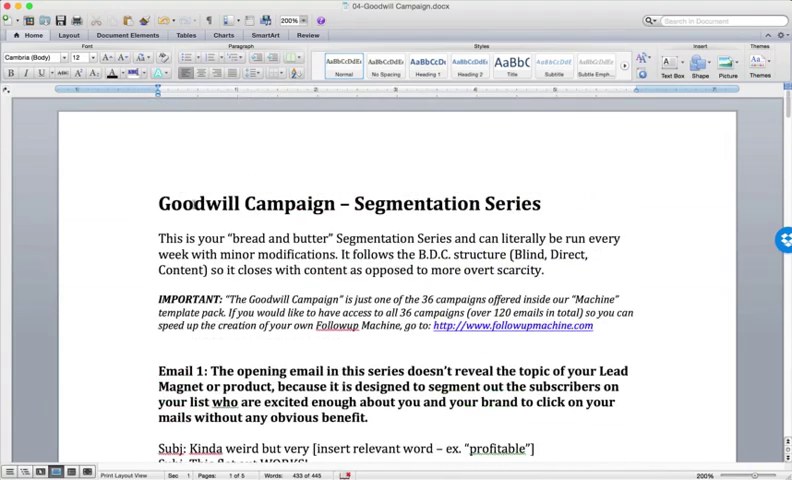
{"action": "triple_click", "coordinate": [350, 204]}
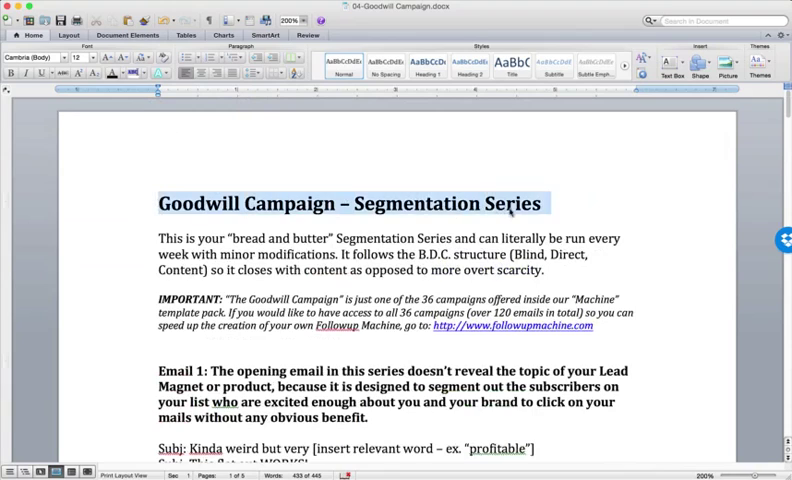
{"action": "left_click", "coordinate": [366, 228]}
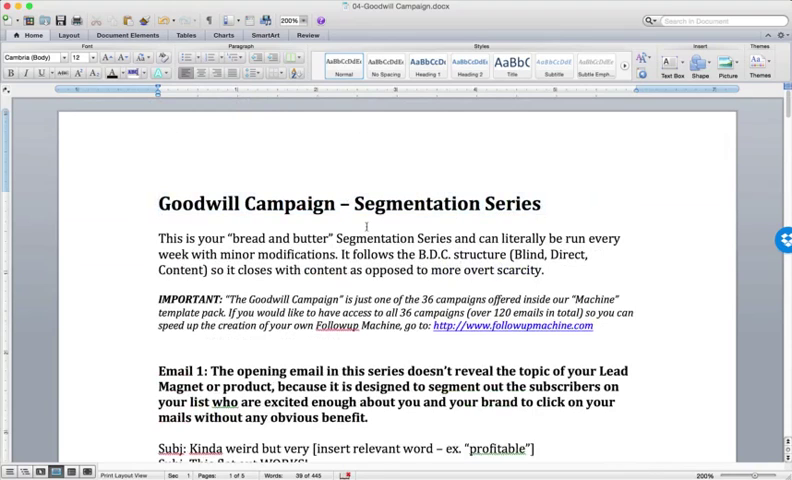
{"action": "scroll", "scroll_direction": "down", "scroll_amount": 3}
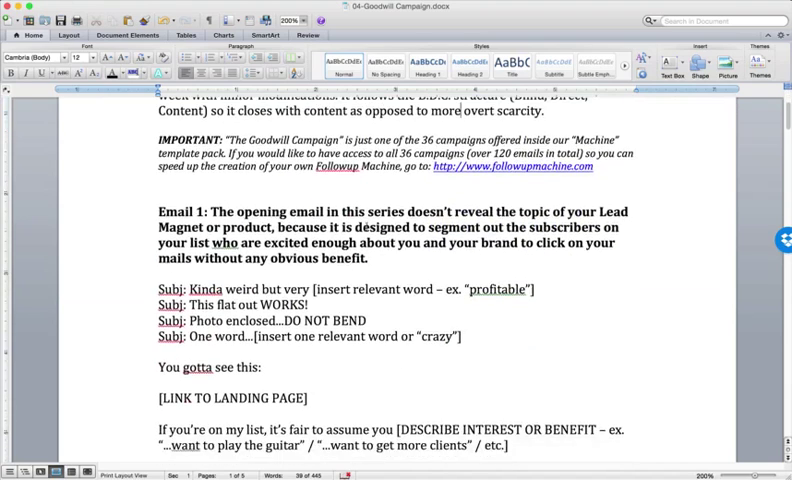
{"action": "scroll", "scroll_direction": "down", "scroll_amount": 3}
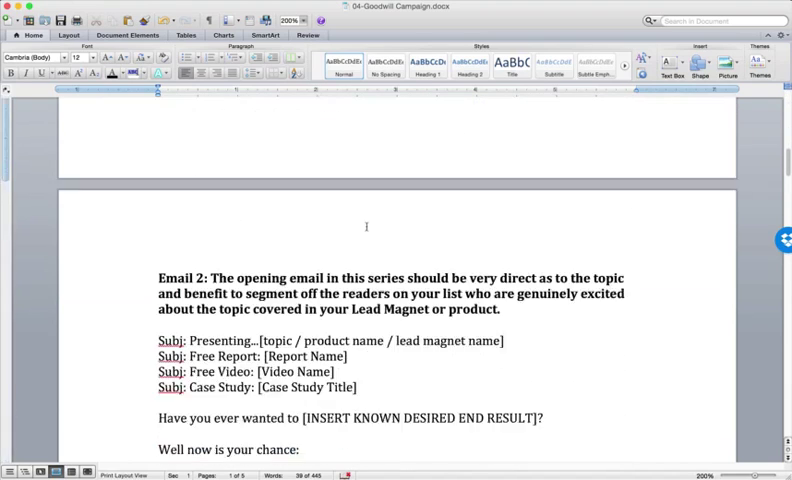
{"action": "scroll", "scroll_direction": "down", "scroll_amount": 3}
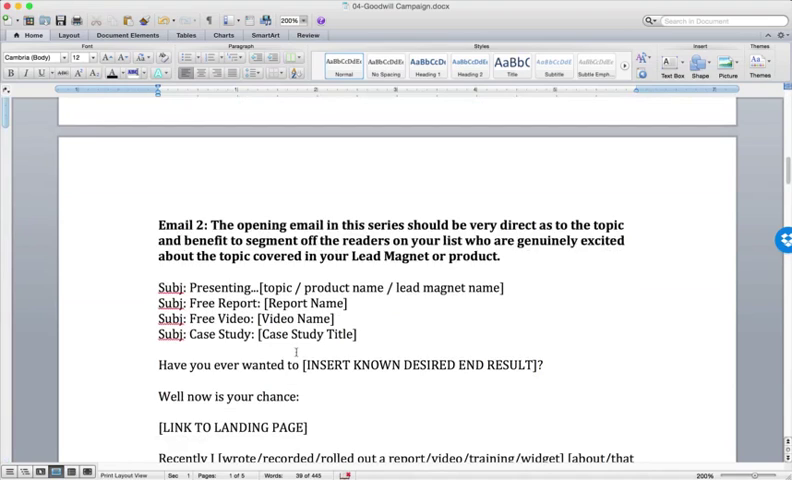
{"action": "scroll", "scroll_direction": "down", "scroll_amount": 3}
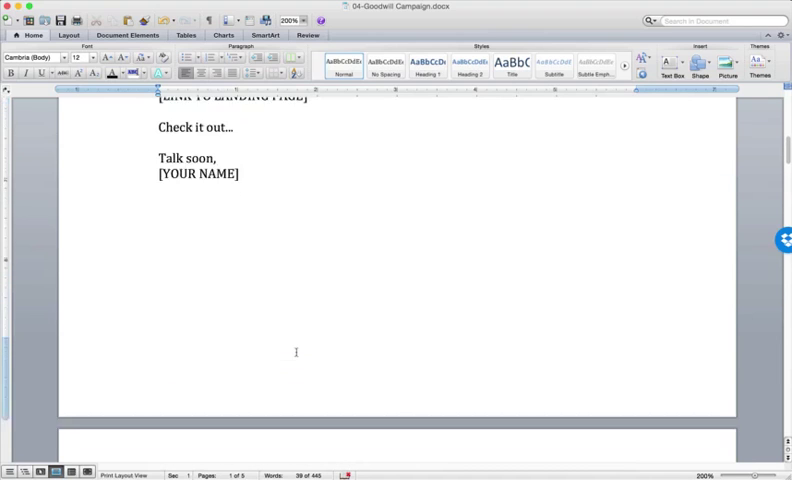
{"action": "scroll", "scroll_direction": "down", "scroll_amount": 3}
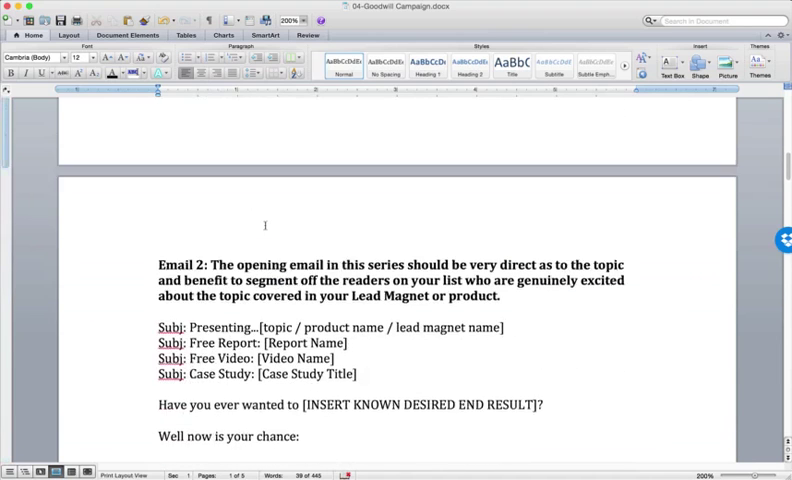
{"action": "scroll", "scroll_direction": "down", "scroll_amount": 3}
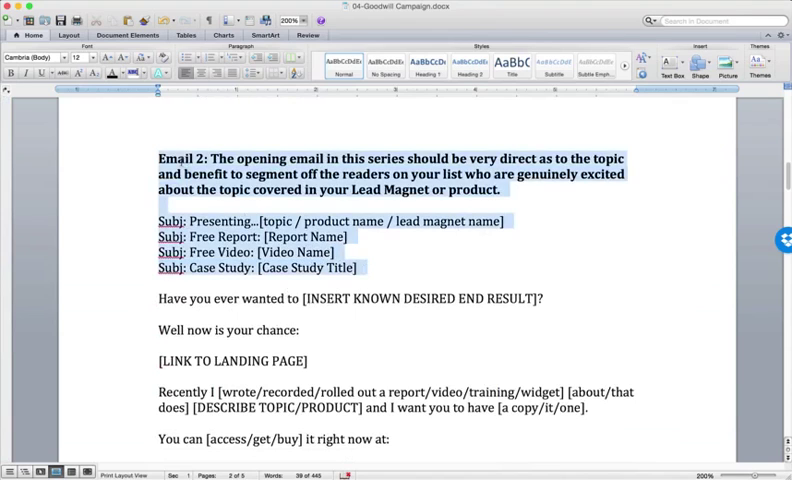
{"action": "scroll", "scroll_direction": "down", "scroll_amount": 3}
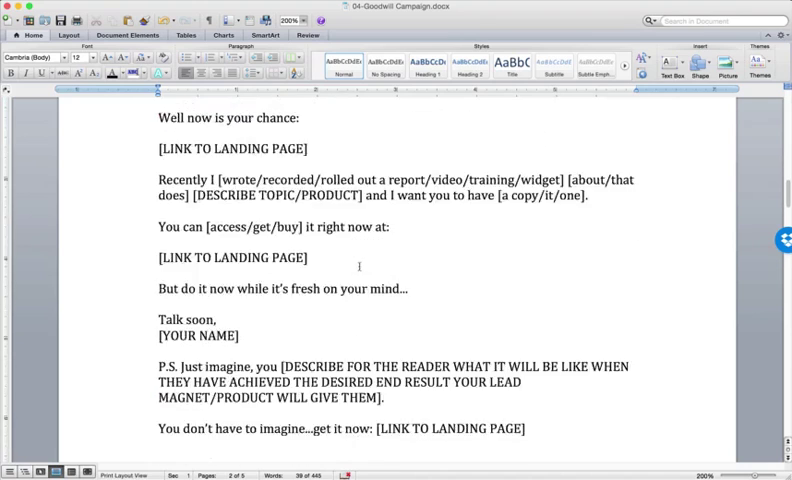
{"action": "scroll", "scroll_direction": "down", "scroll_amount": 3}
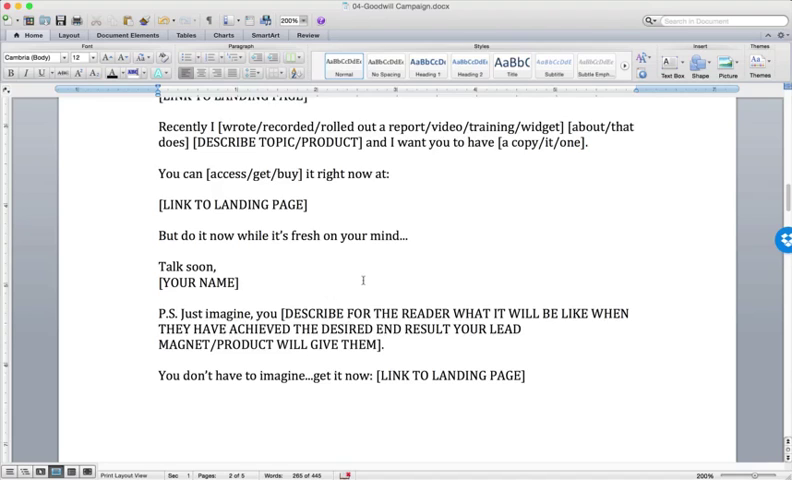
{"action": "scroll", "scroll_direction": "up", "scroll_amount": 3}
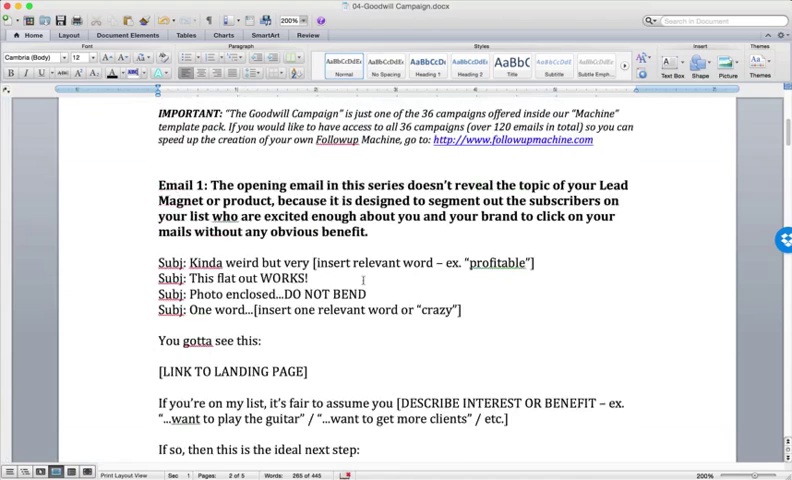
{"action": "scroll", "scroll_direction": "up", "scroll_amount": 3}
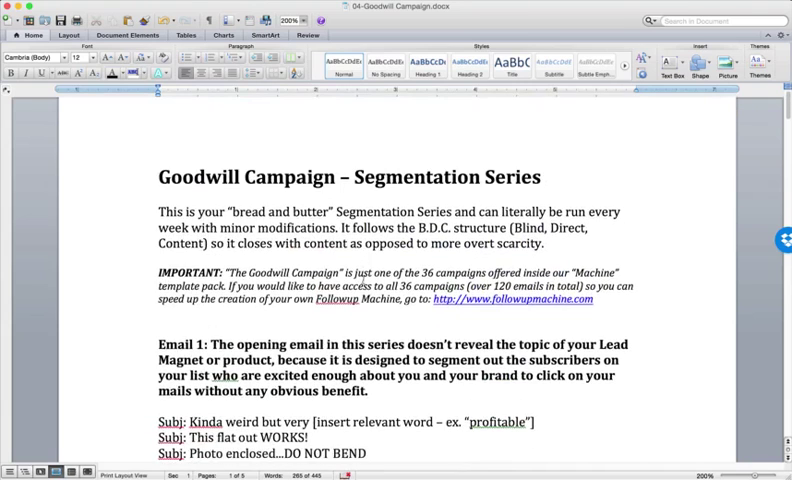
{"action": "scroll", "scroll_direction": "down", "scroll_amount": 3}
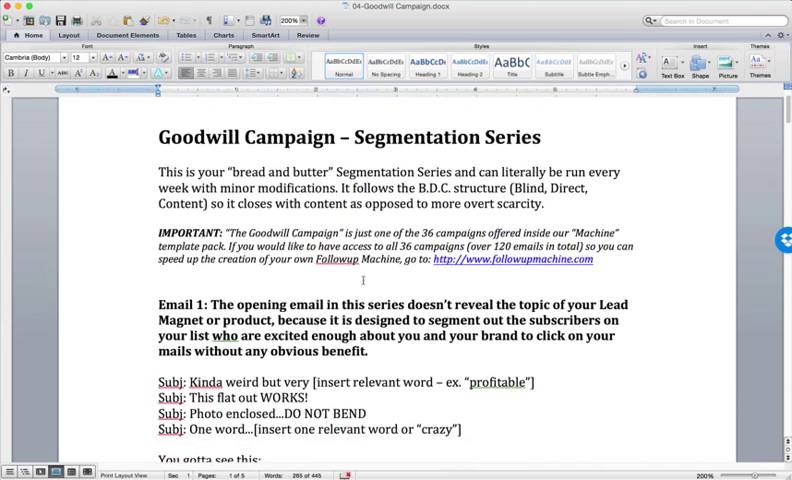